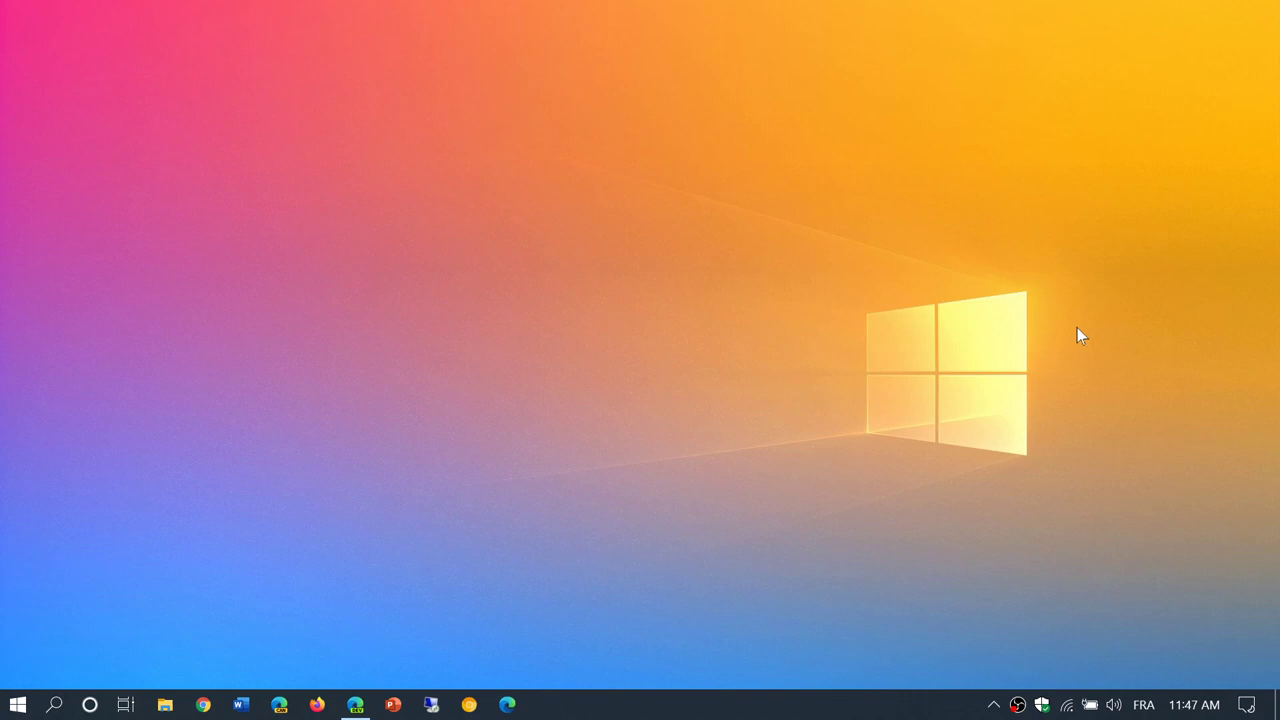
mouse_move(400, 620)
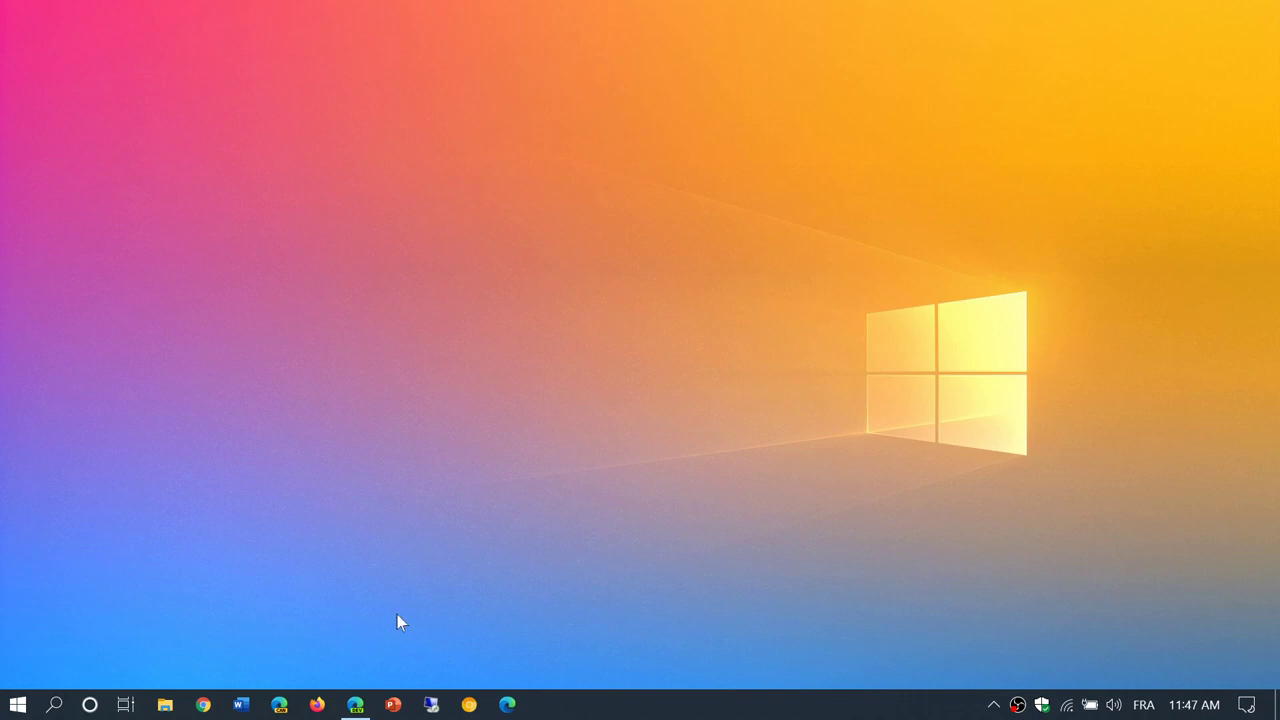
mouse_move(356, 704)
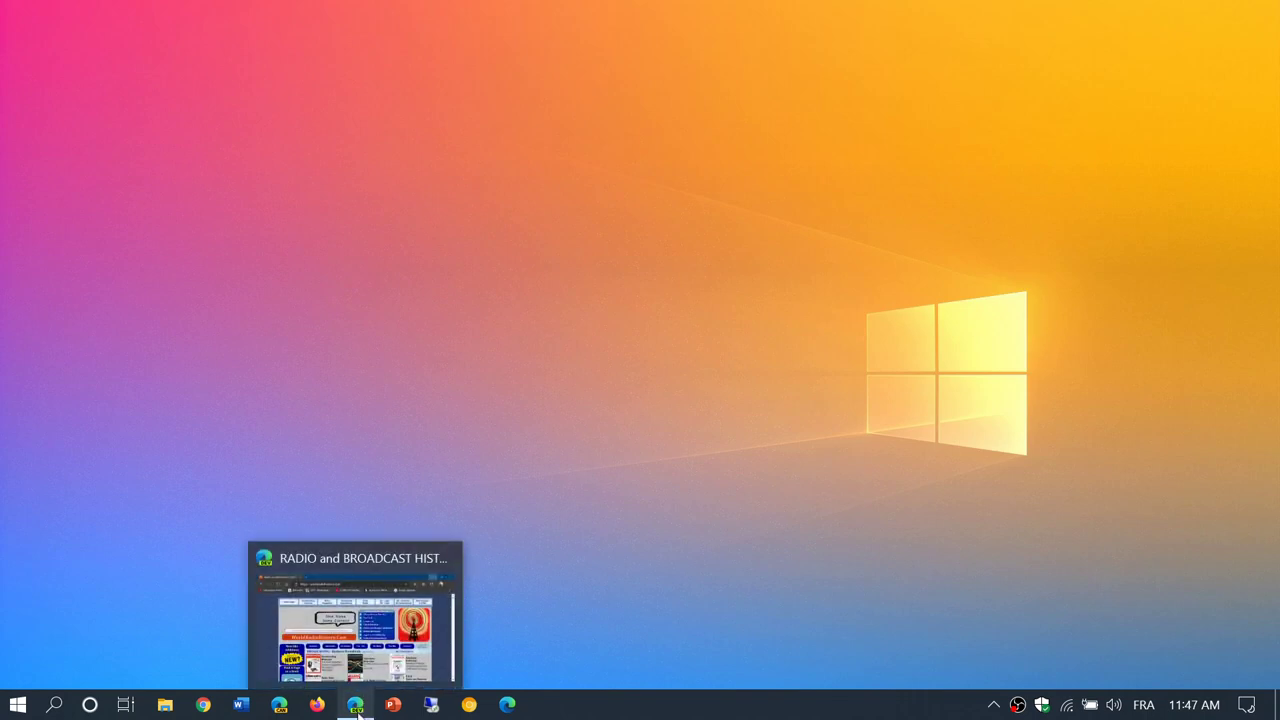
mouse_move(856, 390)
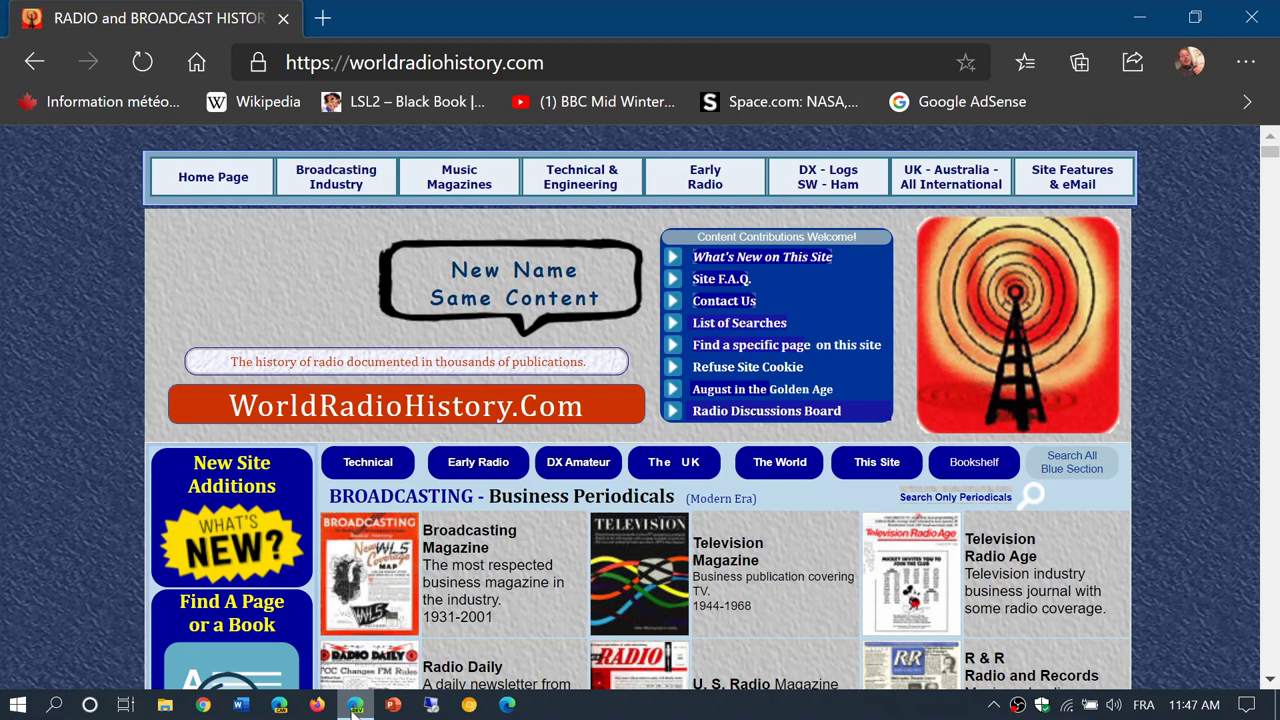
mouse_move(336, 176)
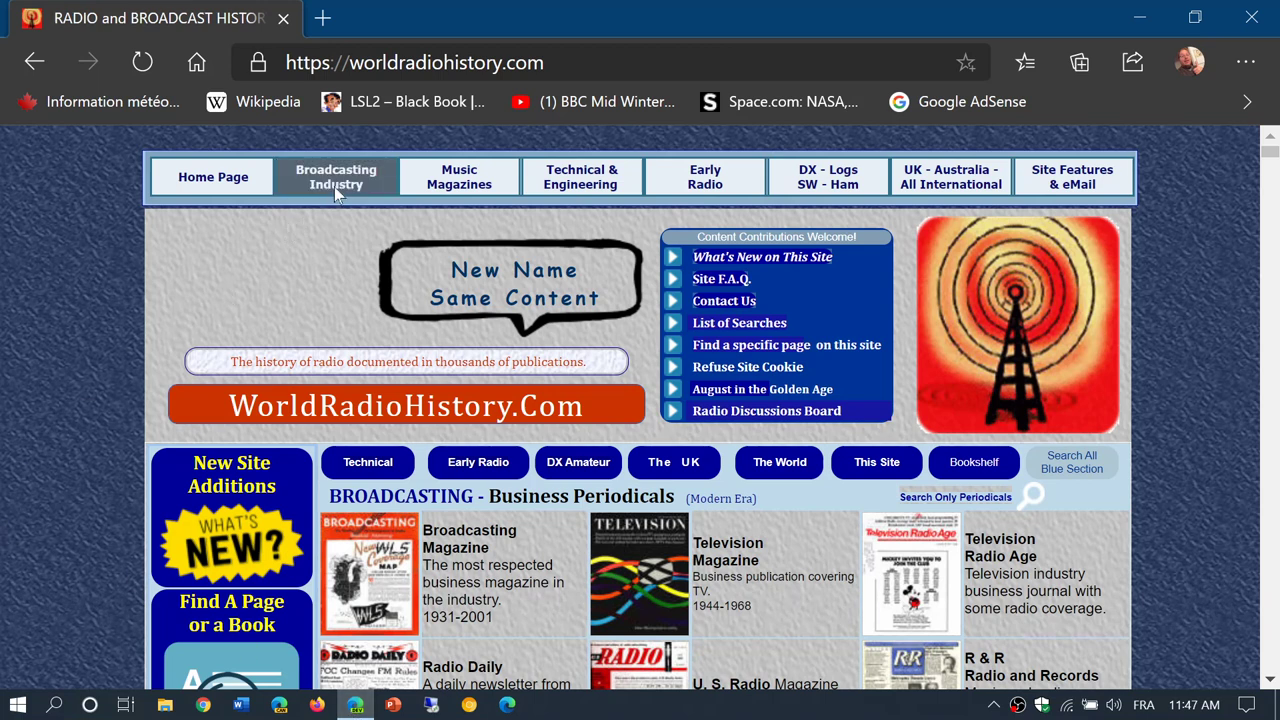
Scroll the homepage down to the Broadcasting business periodicals like Channels of Communication and Sponsor.
click(460, 176)
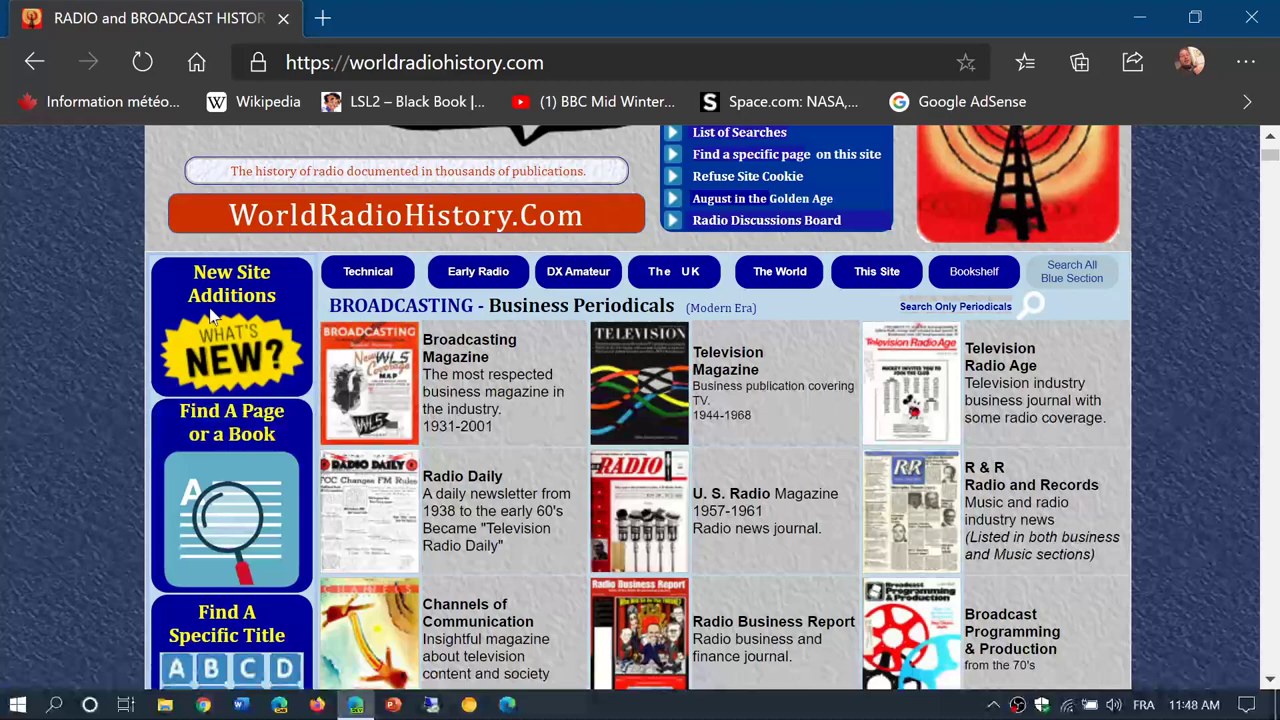
scroll(down, 3)
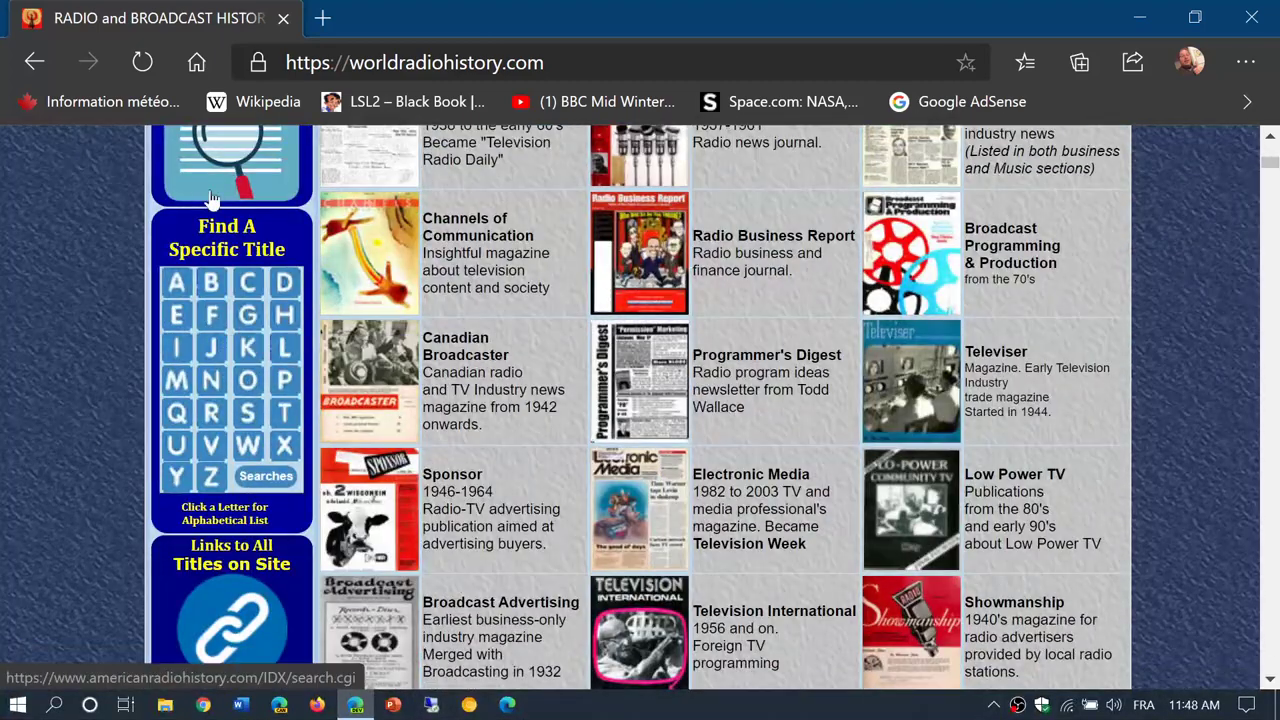
scroll(up, 3)
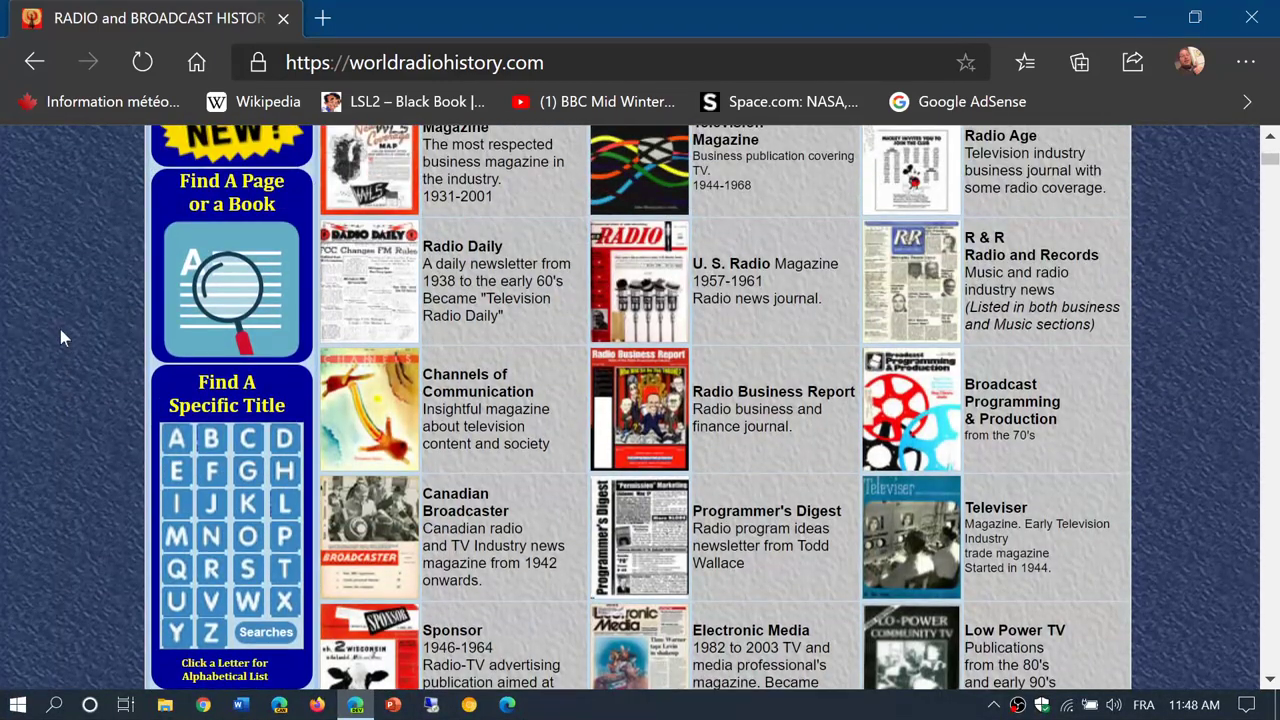
mouse_move(232, 290)
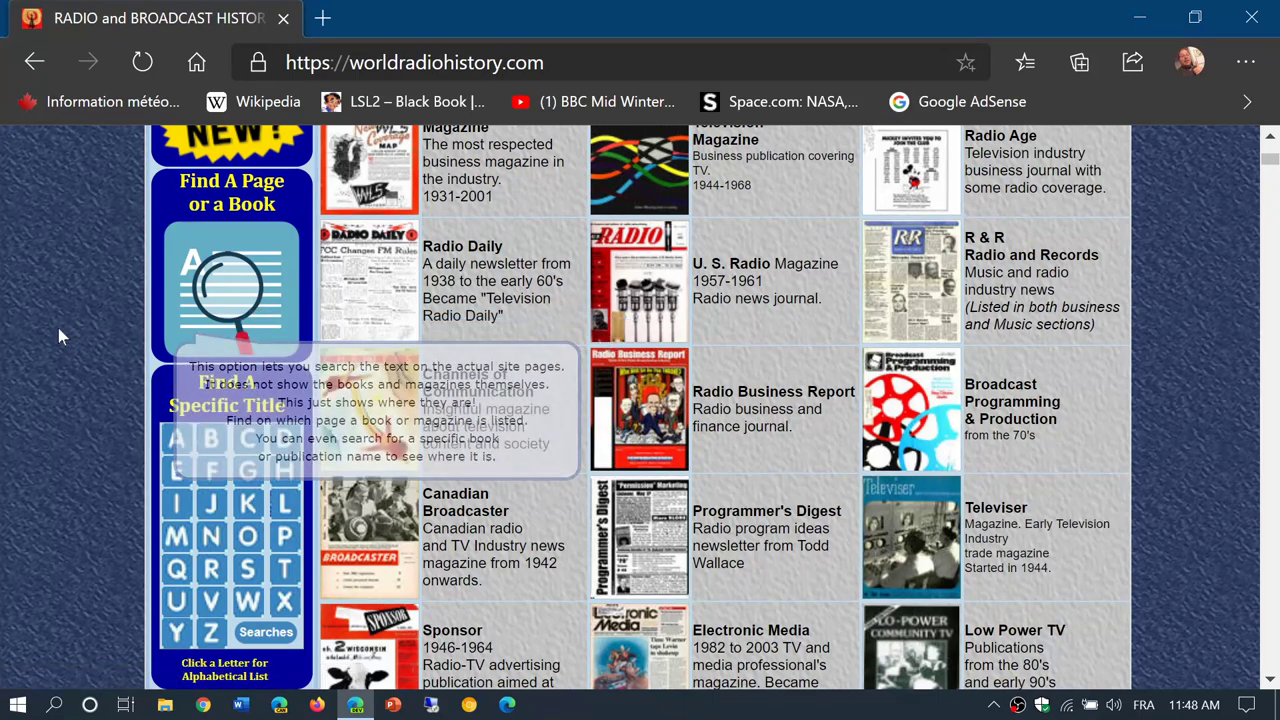
scroll(down, 3)
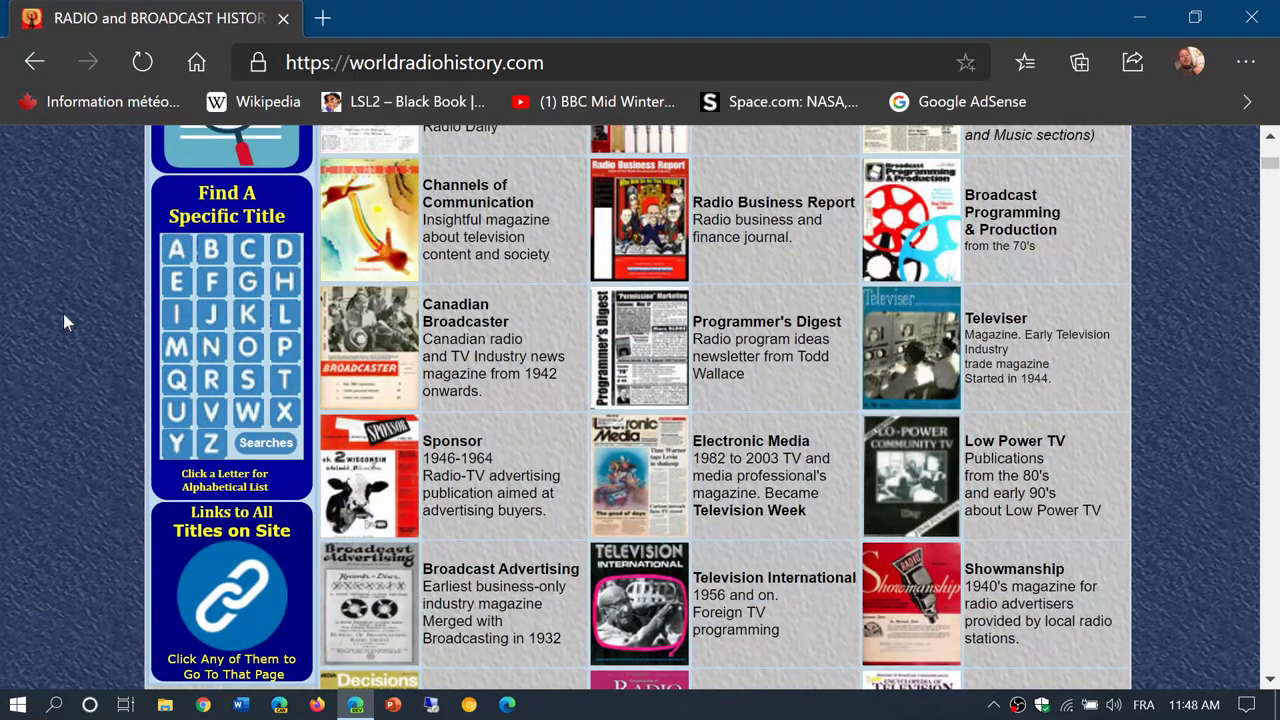
mouse_move(128, 344)
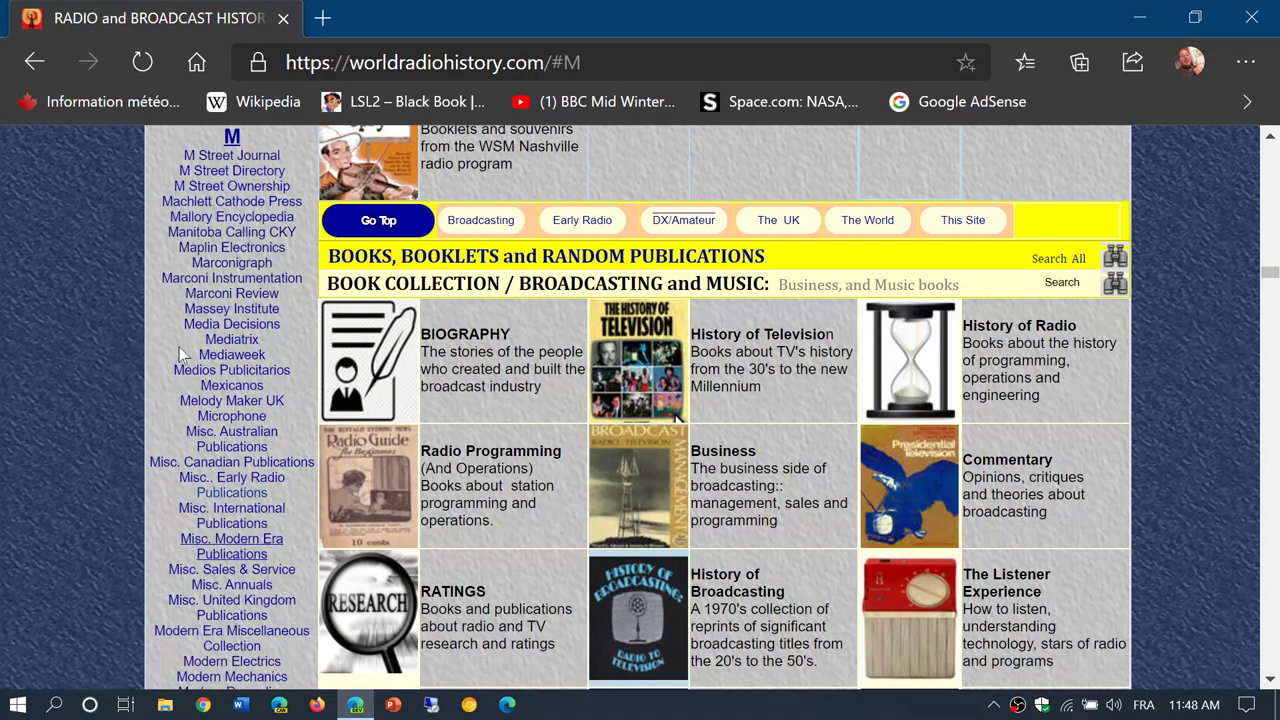
Reach the M entries of the title list and choose Monitoring Times.
scroll(down, 3)
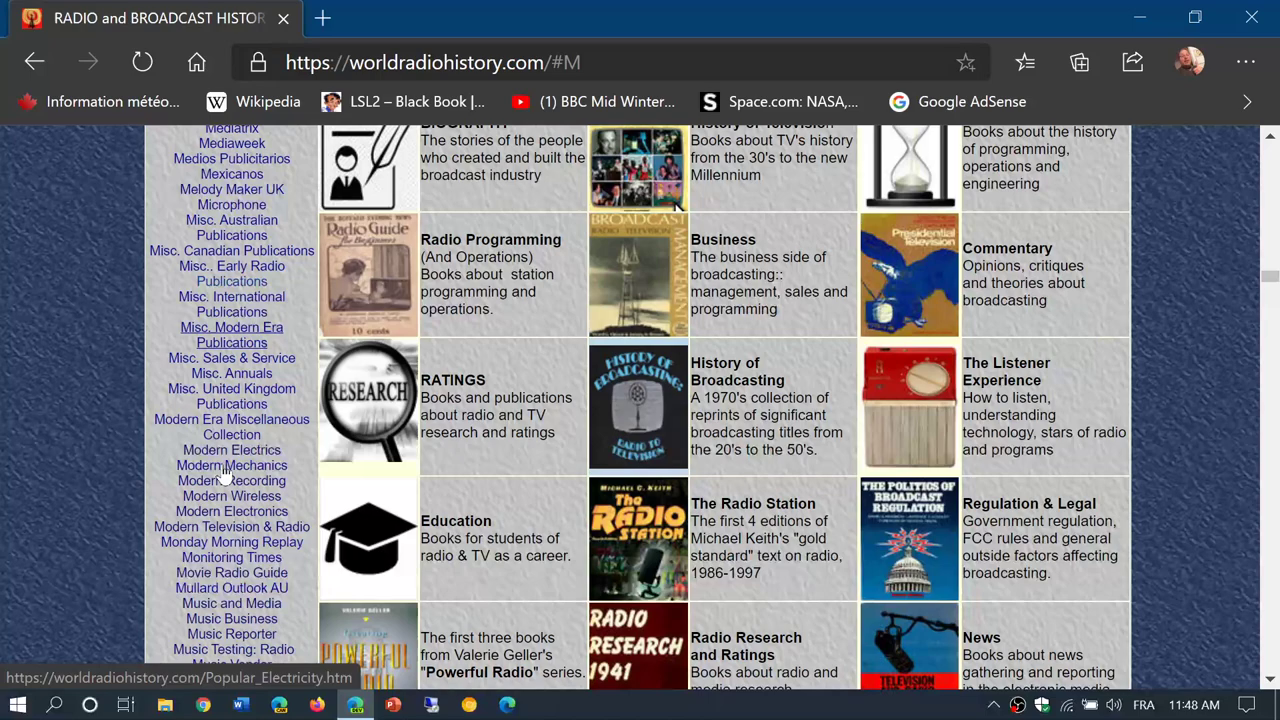
scroll(down, 3)
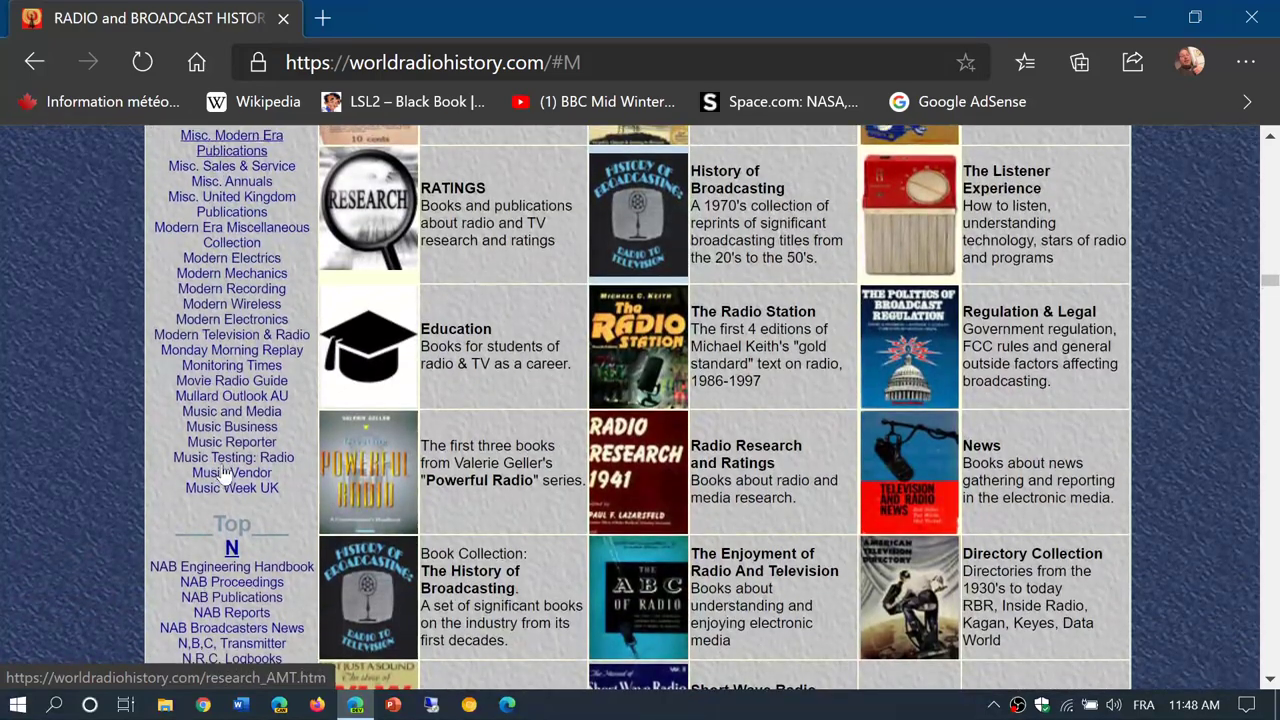
scroll(up, 3)
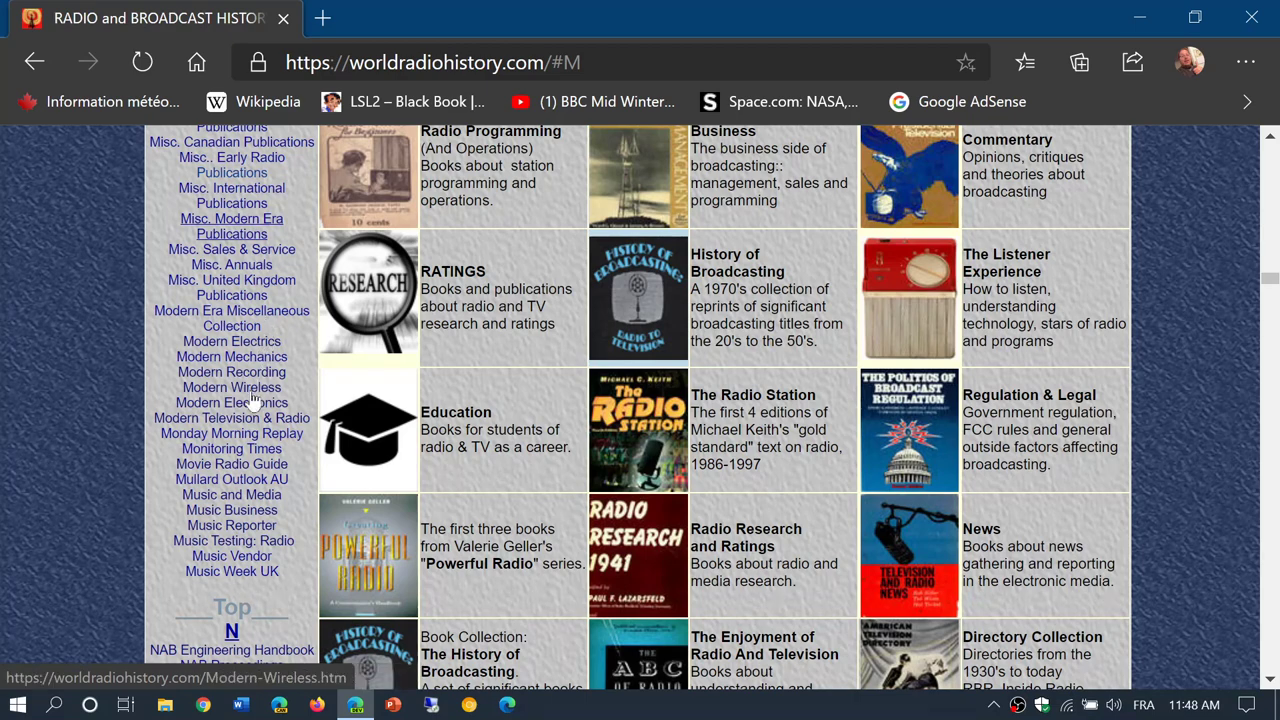
click(232, 448)
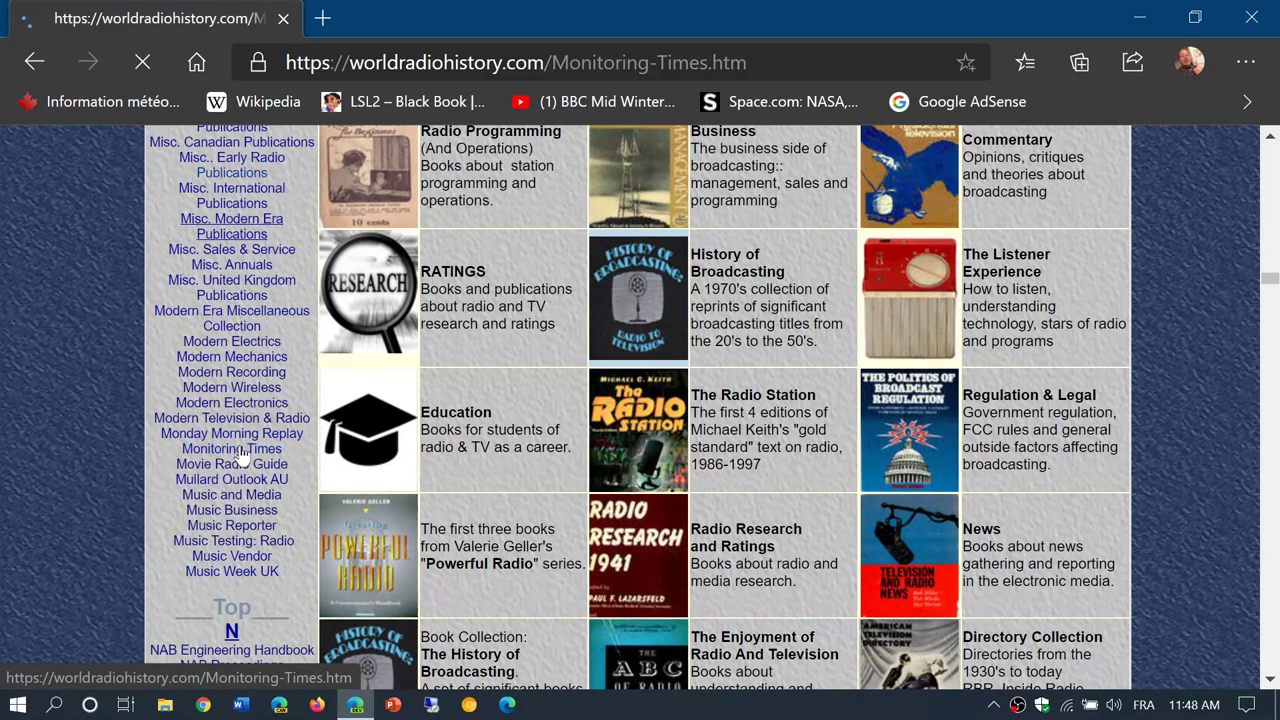
View the January 2012 Monitoring Times PDF, then return to the issue list.
click(232, 448)
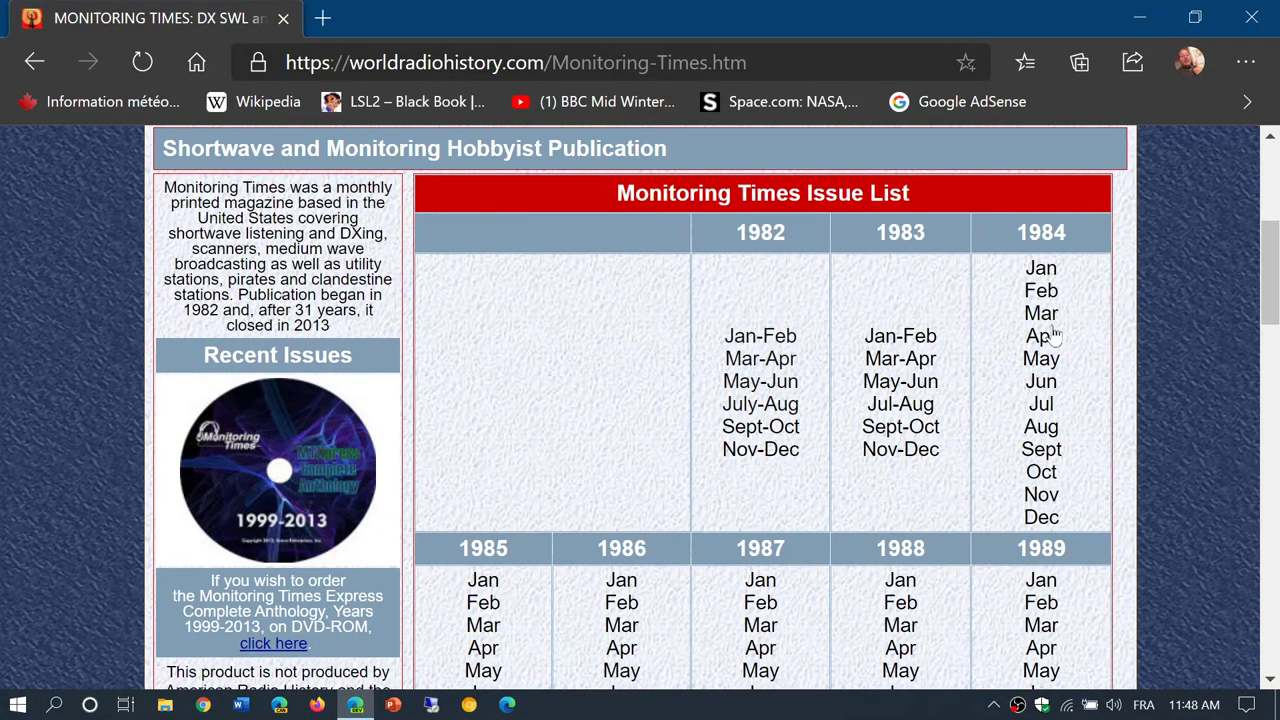
scroll(down, 3)
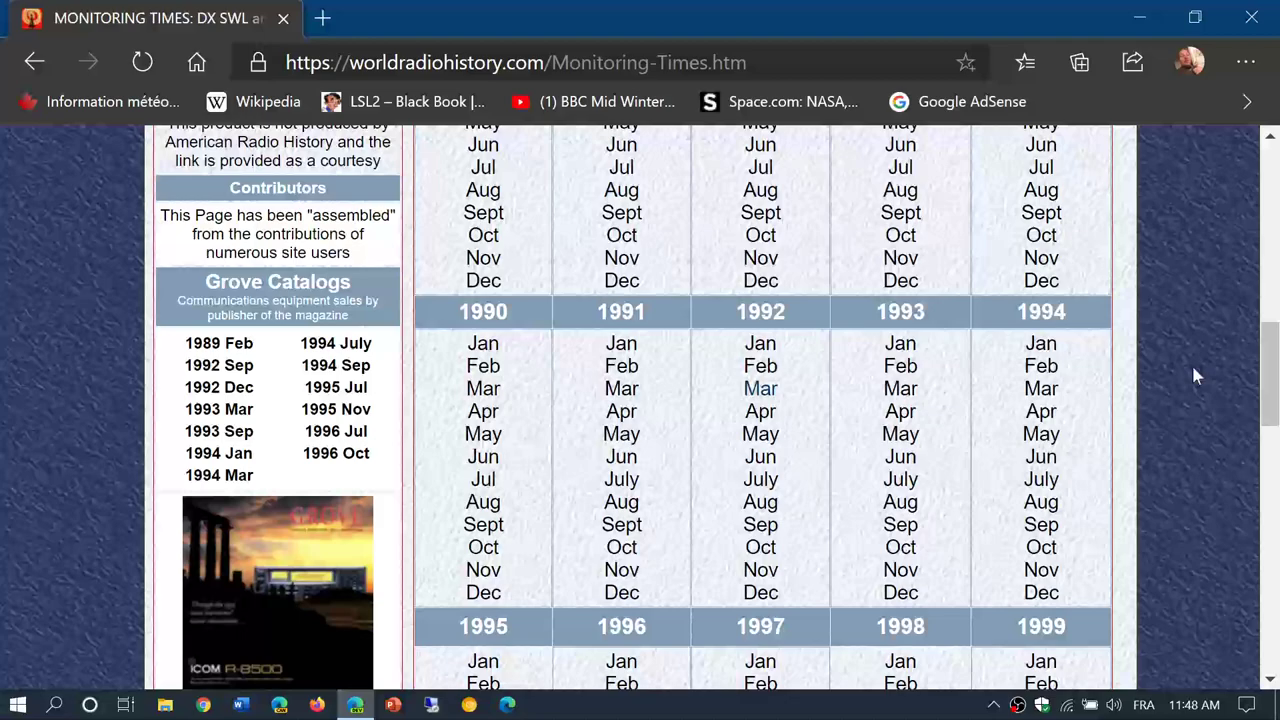
scroll(down, 3)
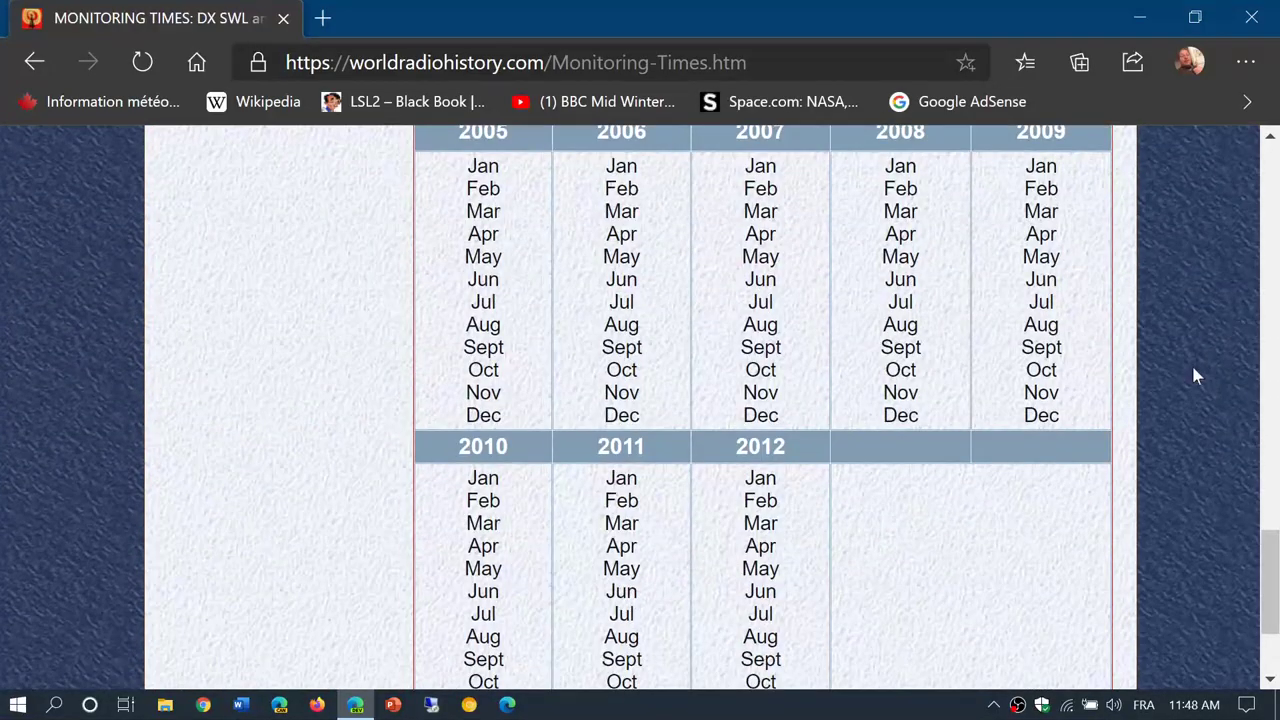
scroll(down, 3)
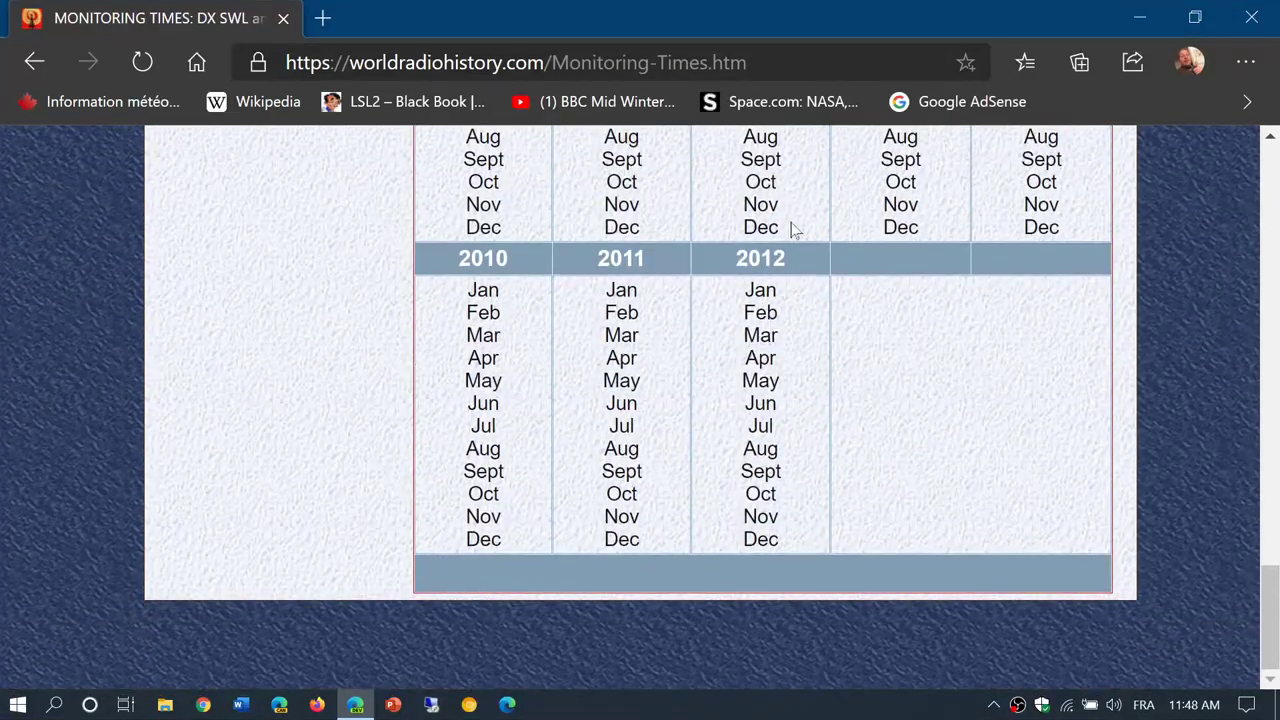
mouse_move(784, 292)
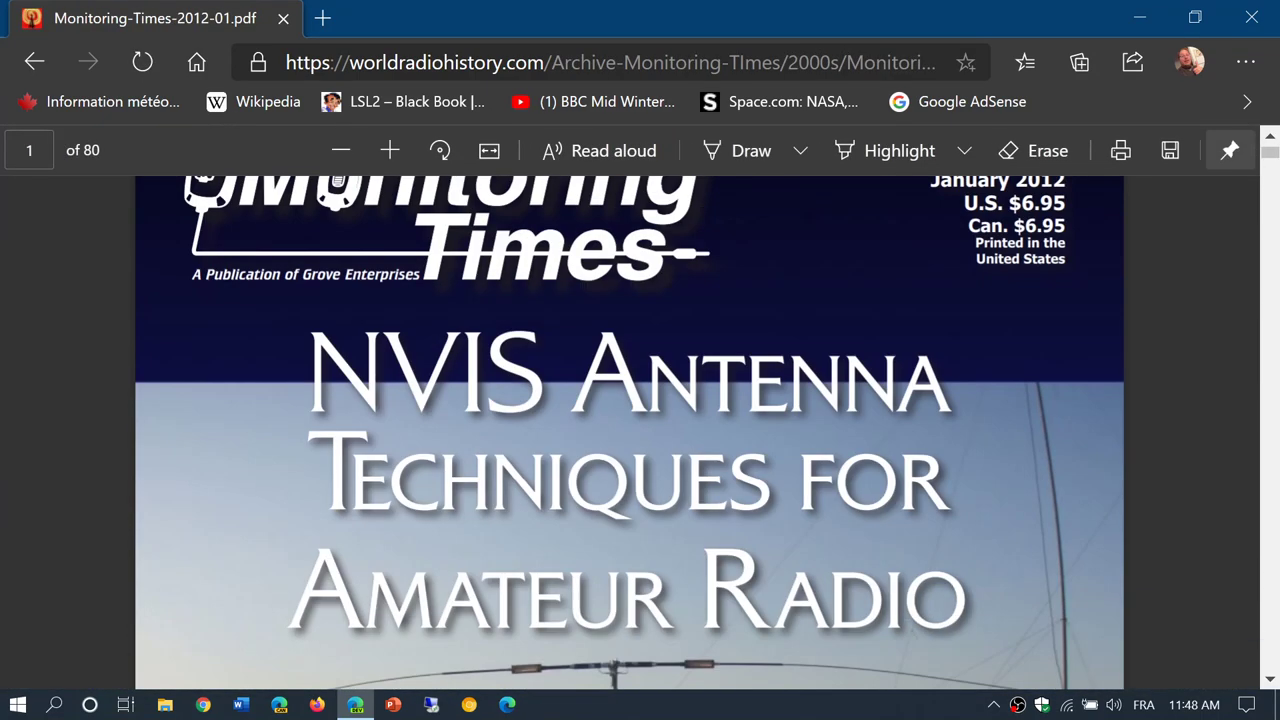
scroll(down, 3)
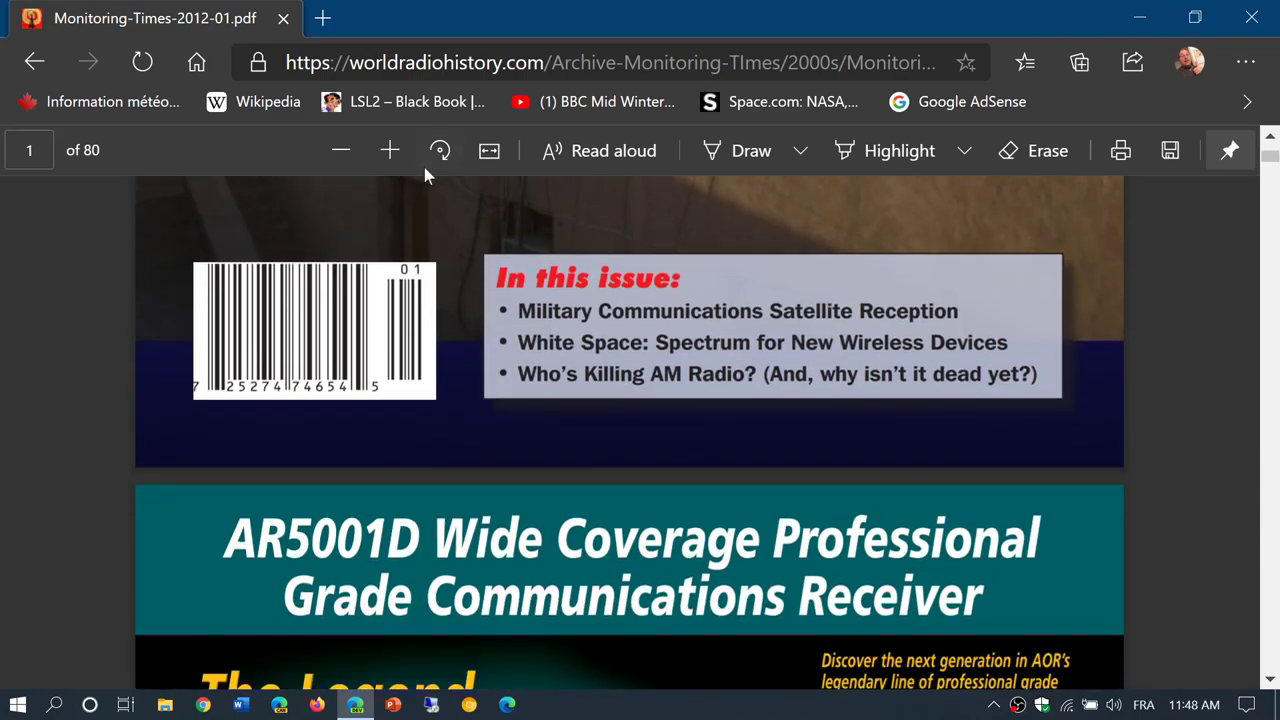
click(34, 62)
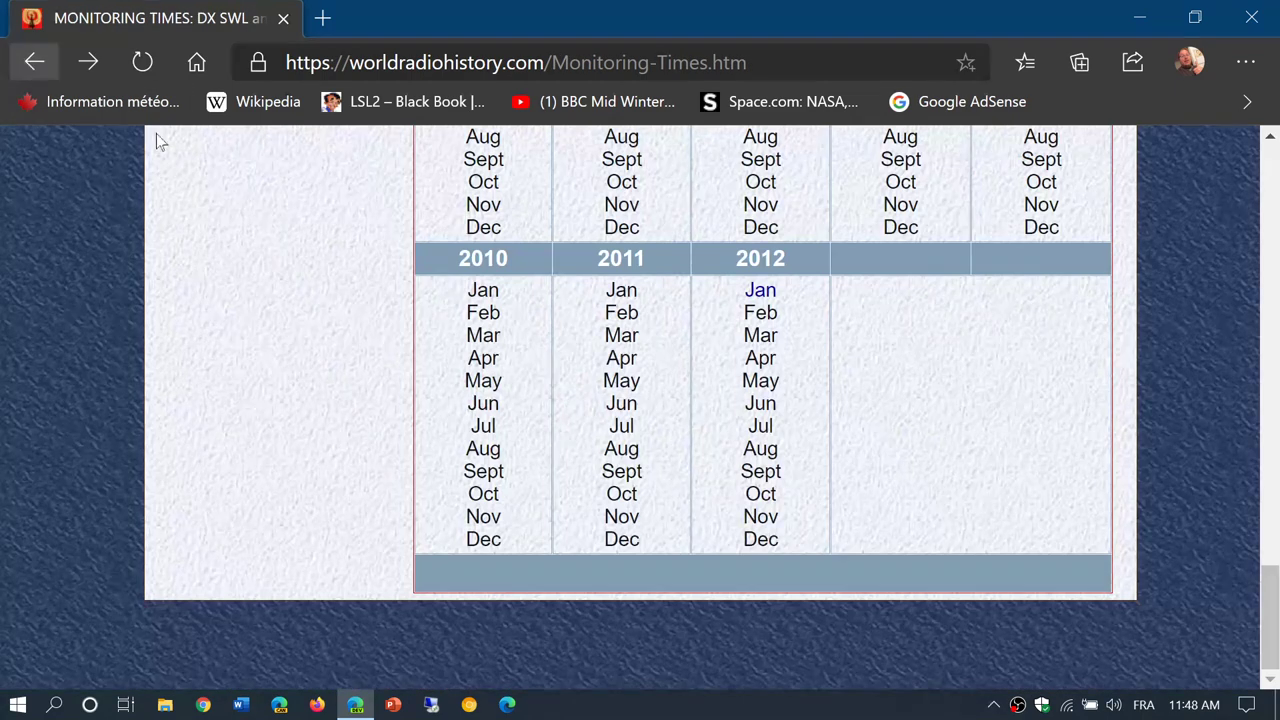
Leave the Monitoring Times page and go back to the homepage title list.
scroll(up, 3)
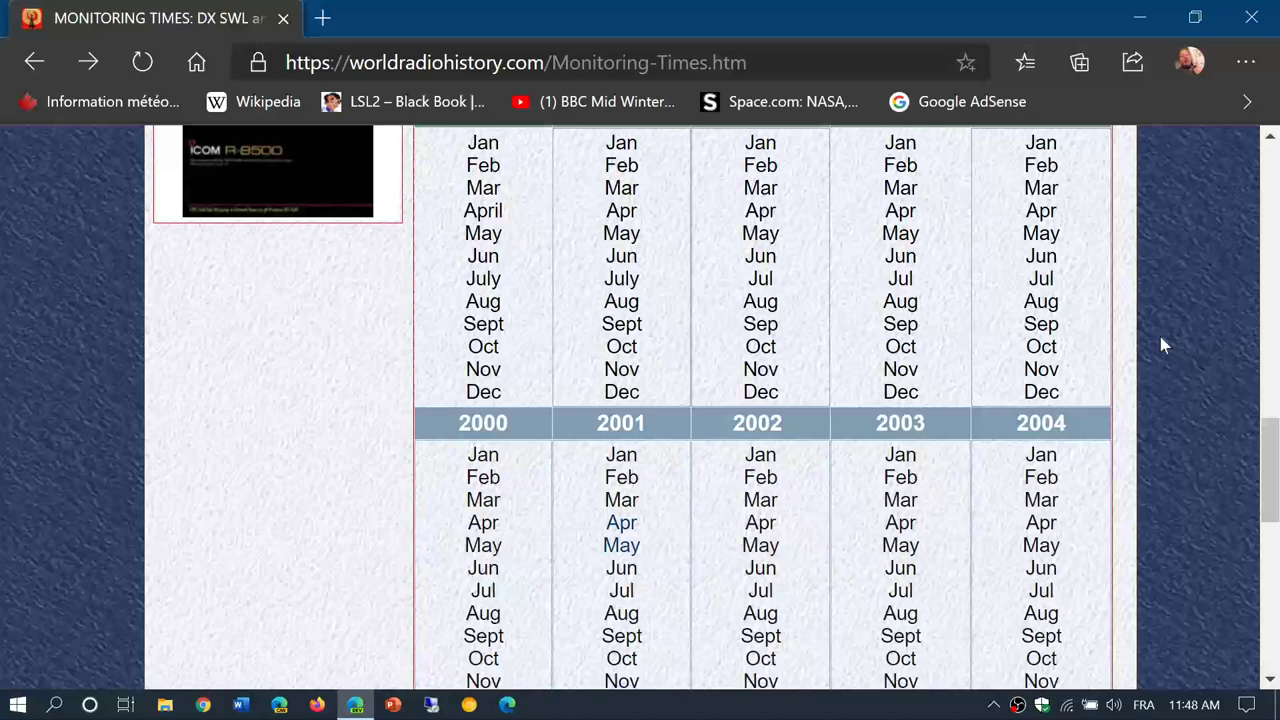
scroll(up, 3)
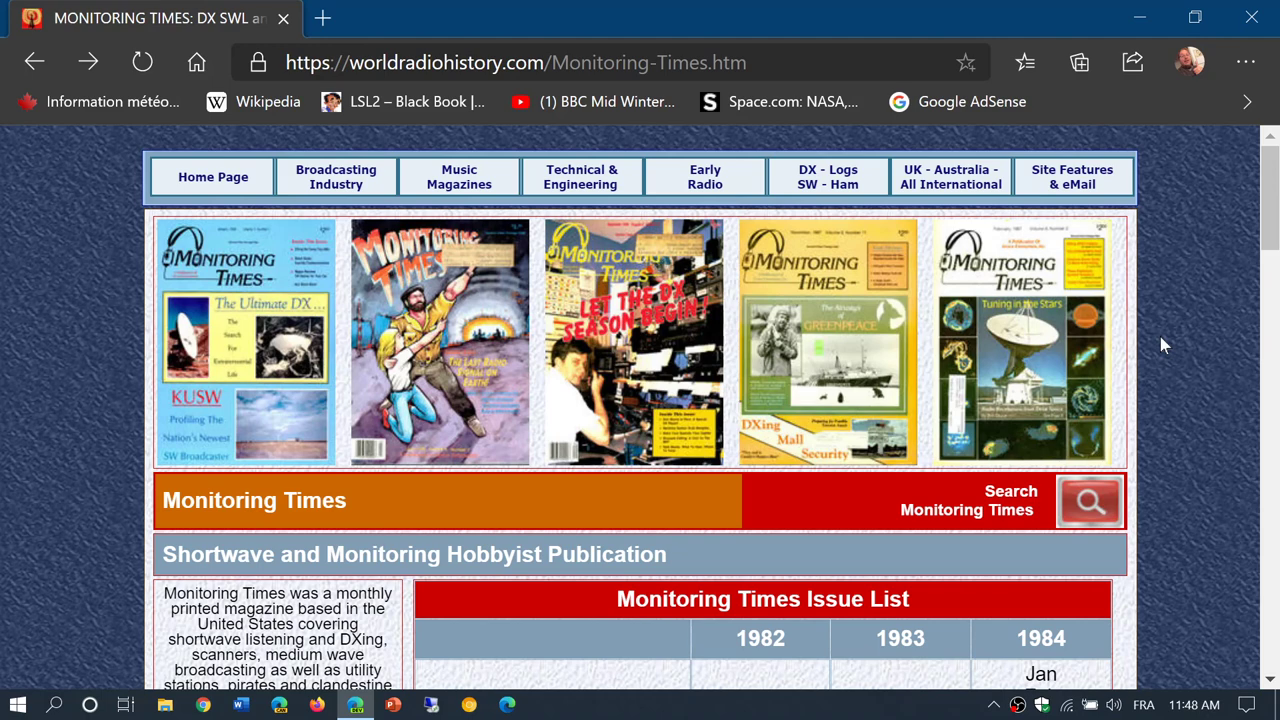
mouse_move(24, 344)
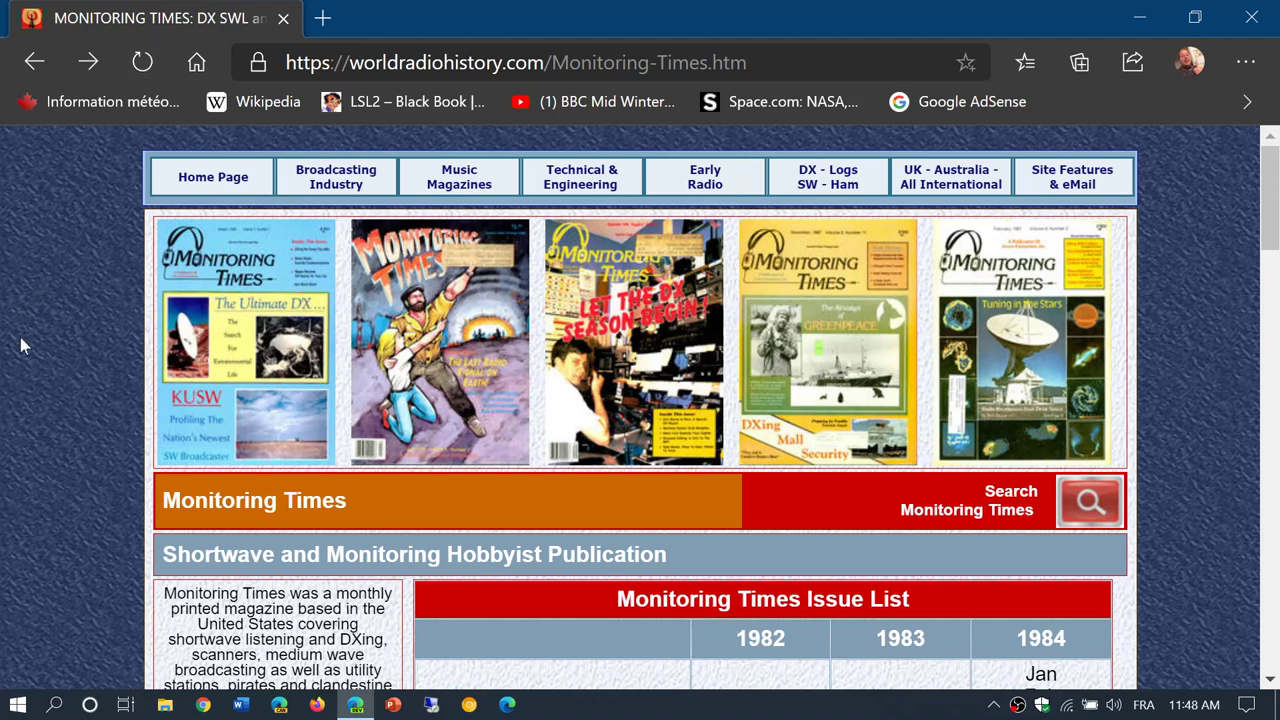
click(34, 62)
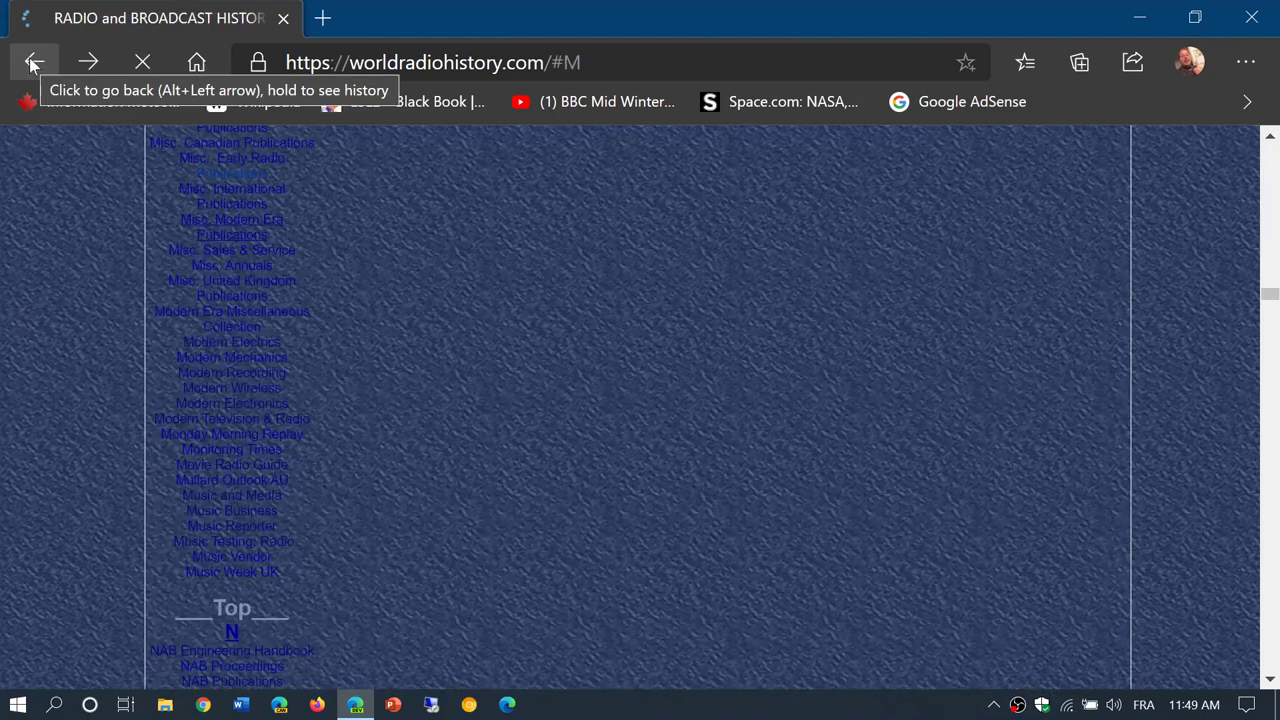
click(34, 62)
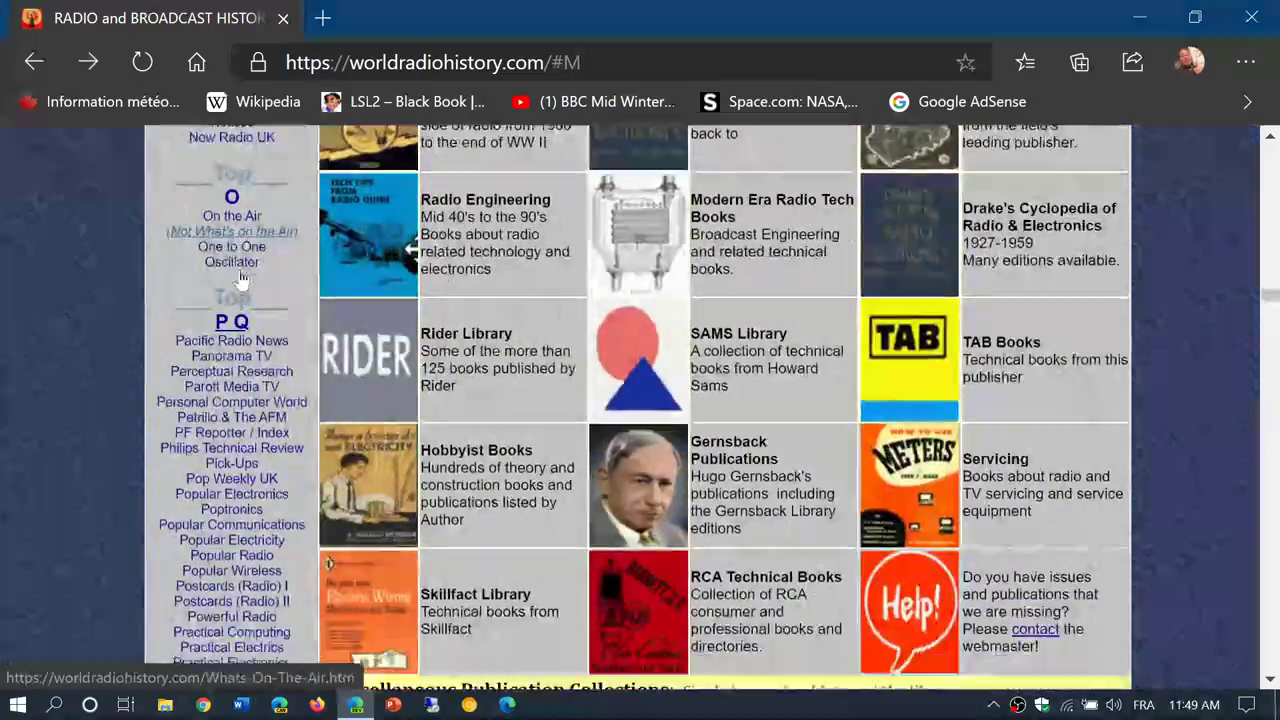
scroll(up, 3)
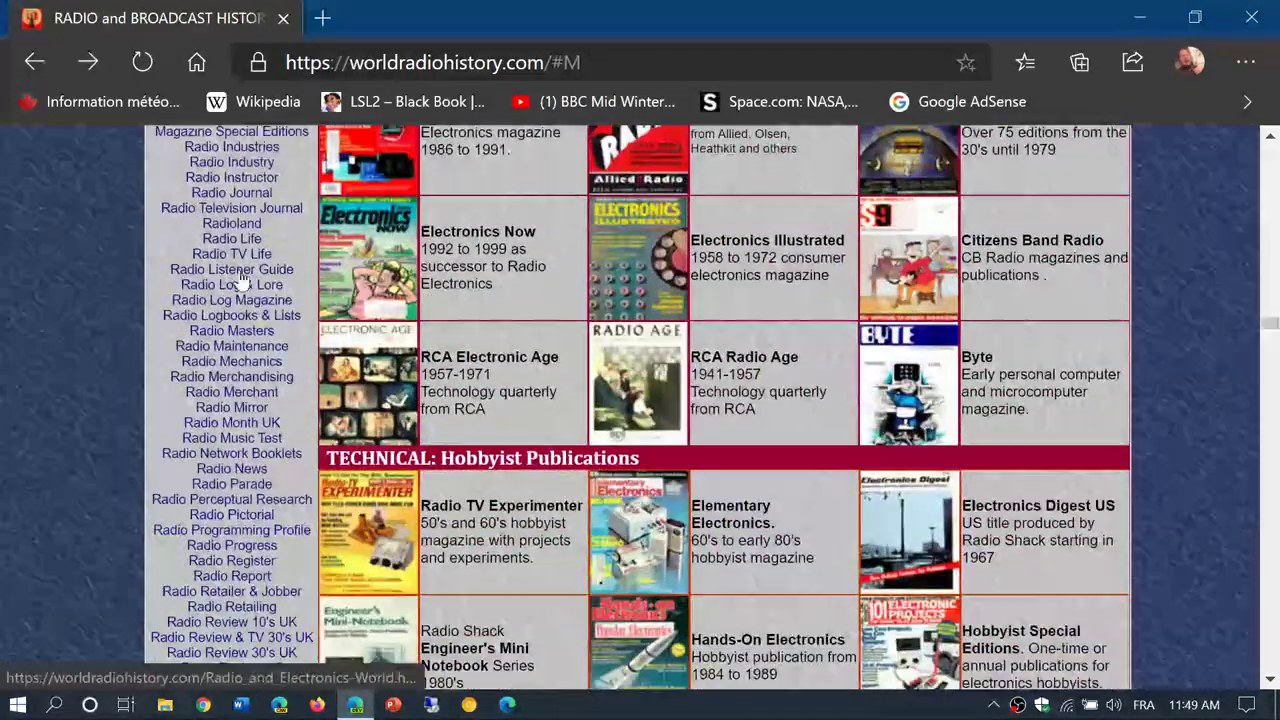
scroll(down, 3)
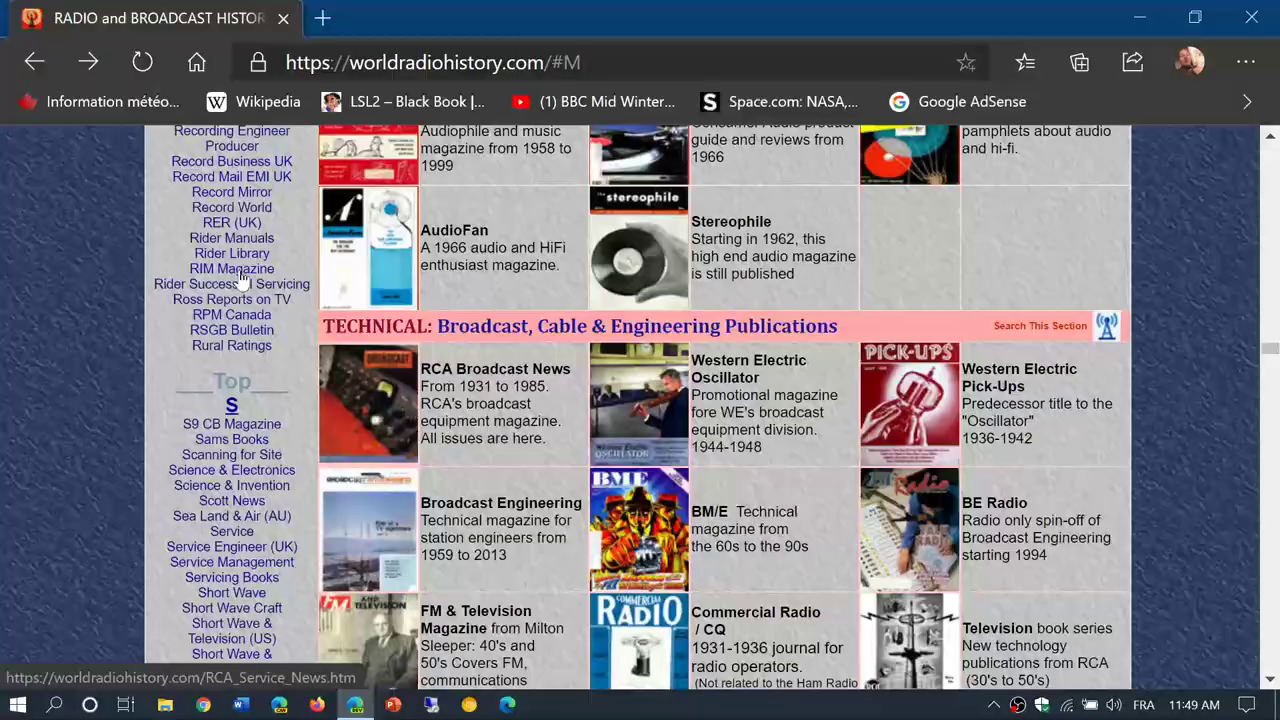
scroll(up, 3)
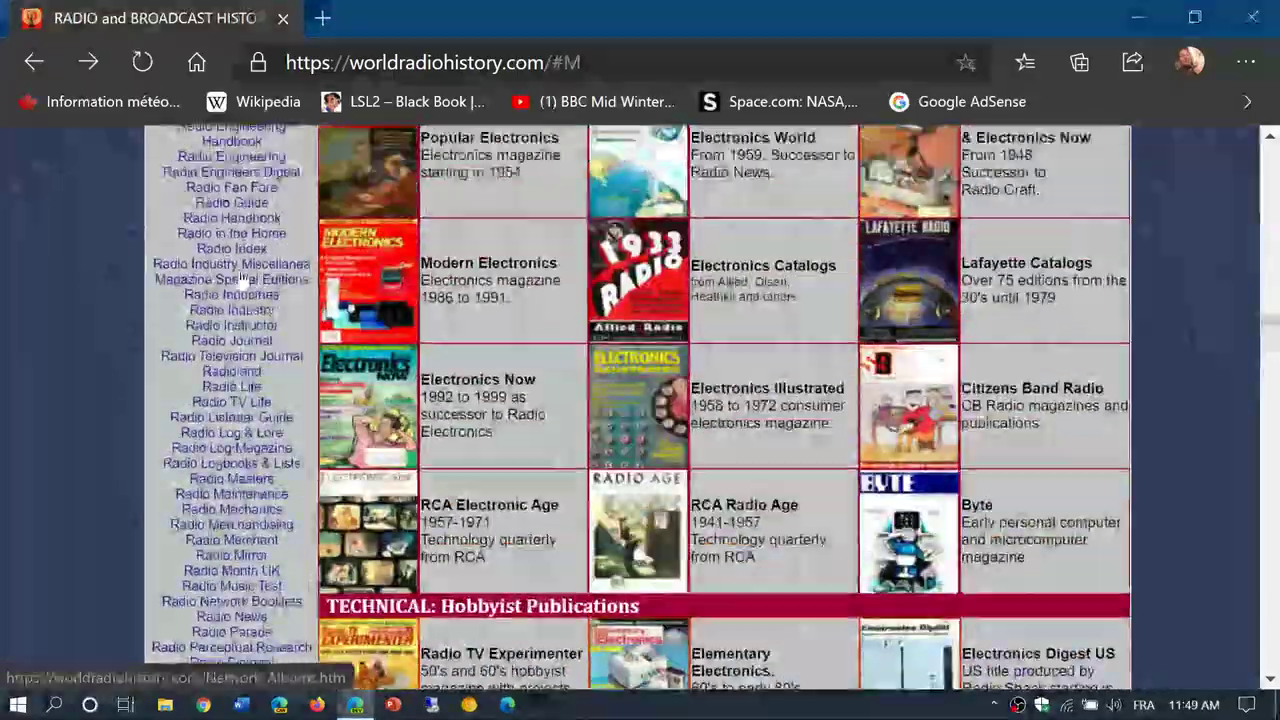
scroll(down, 3)
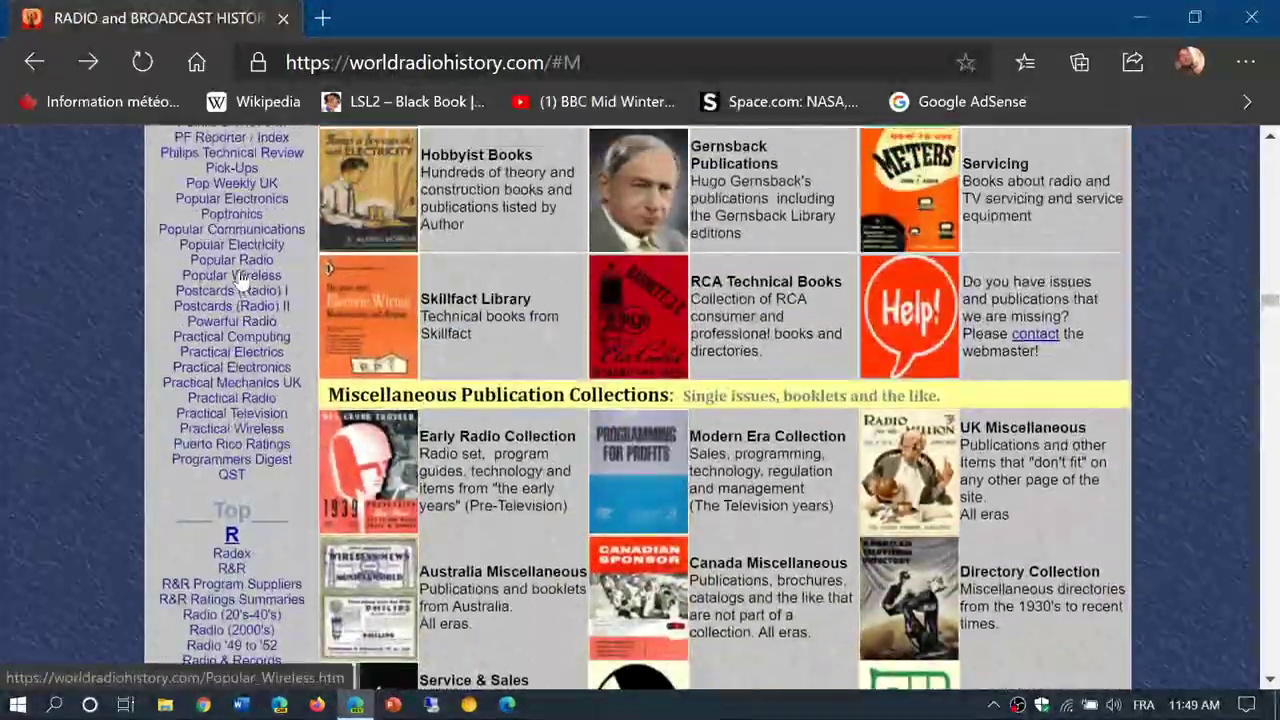
scroll(up, 3)
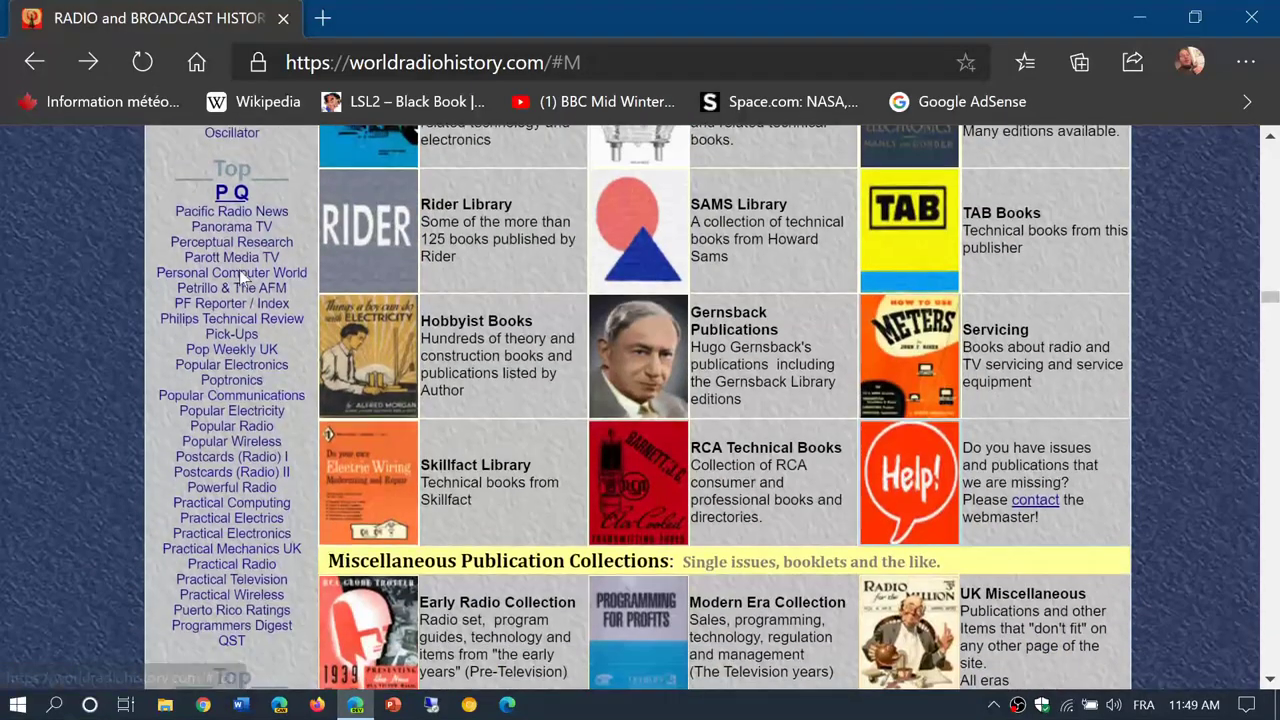
scroll(down, 3)
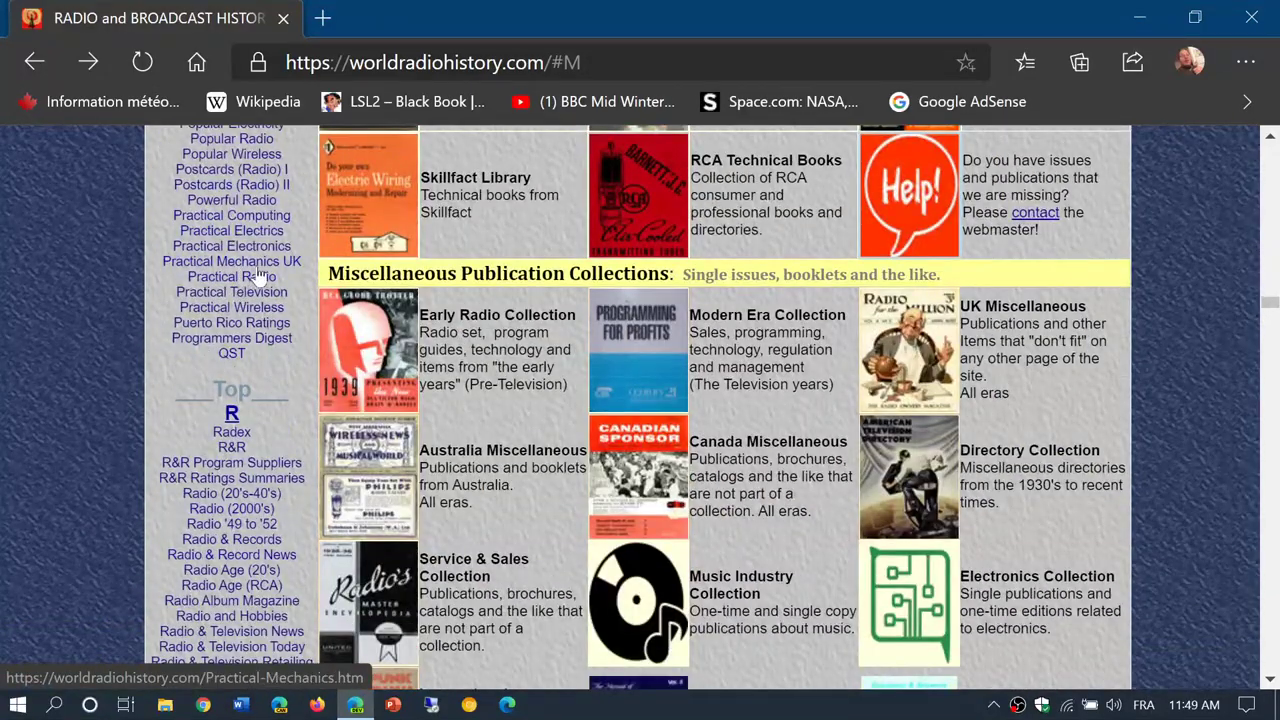
mouse_move(232, 308)
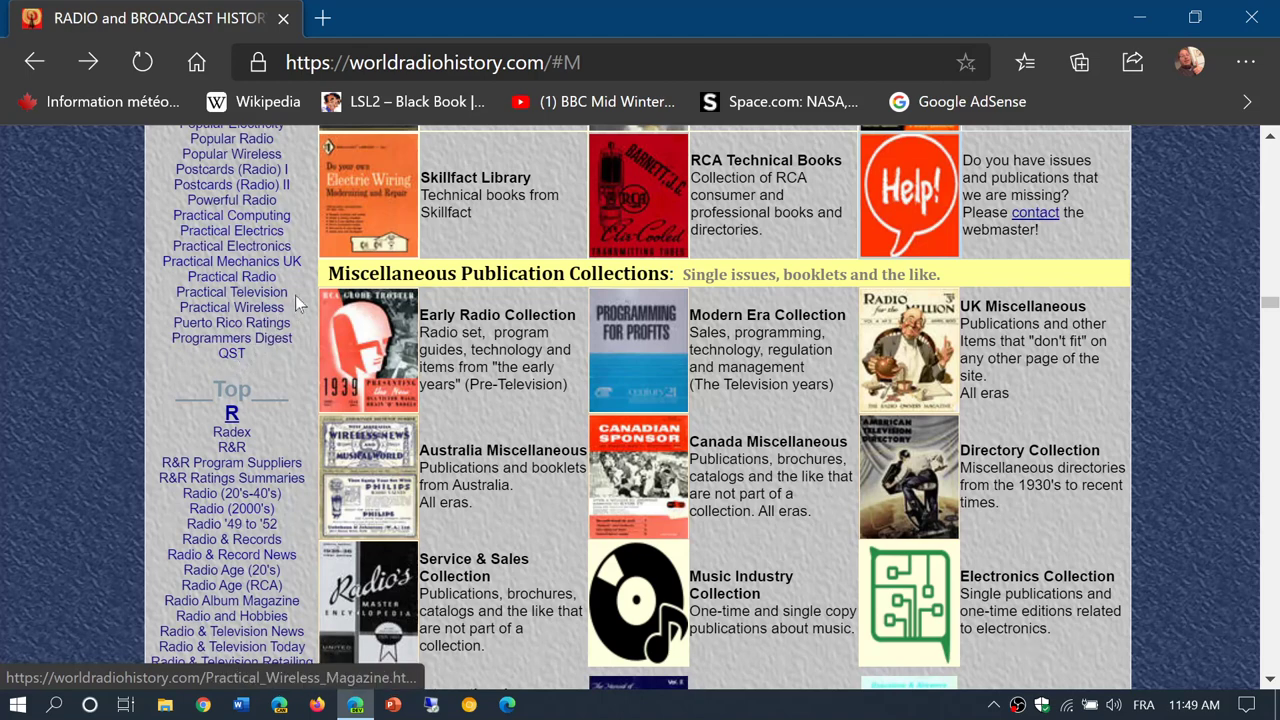
scroll(up, 3)
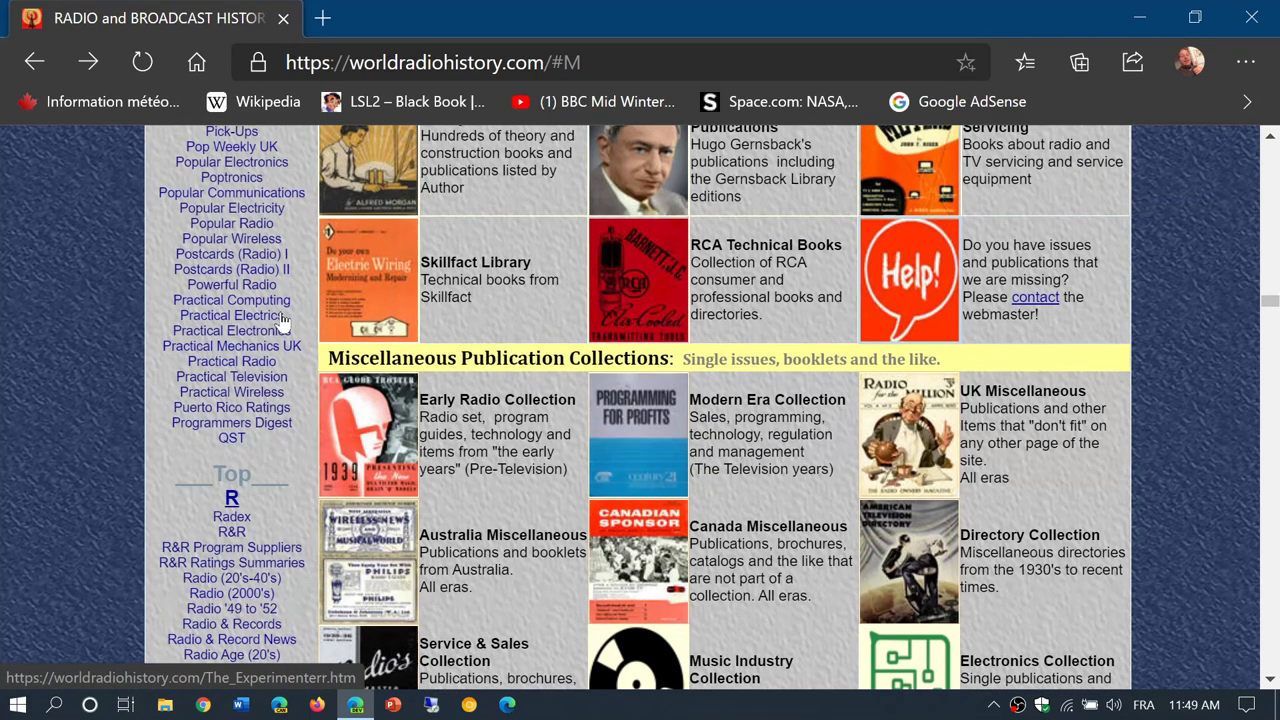
click(232, 192)
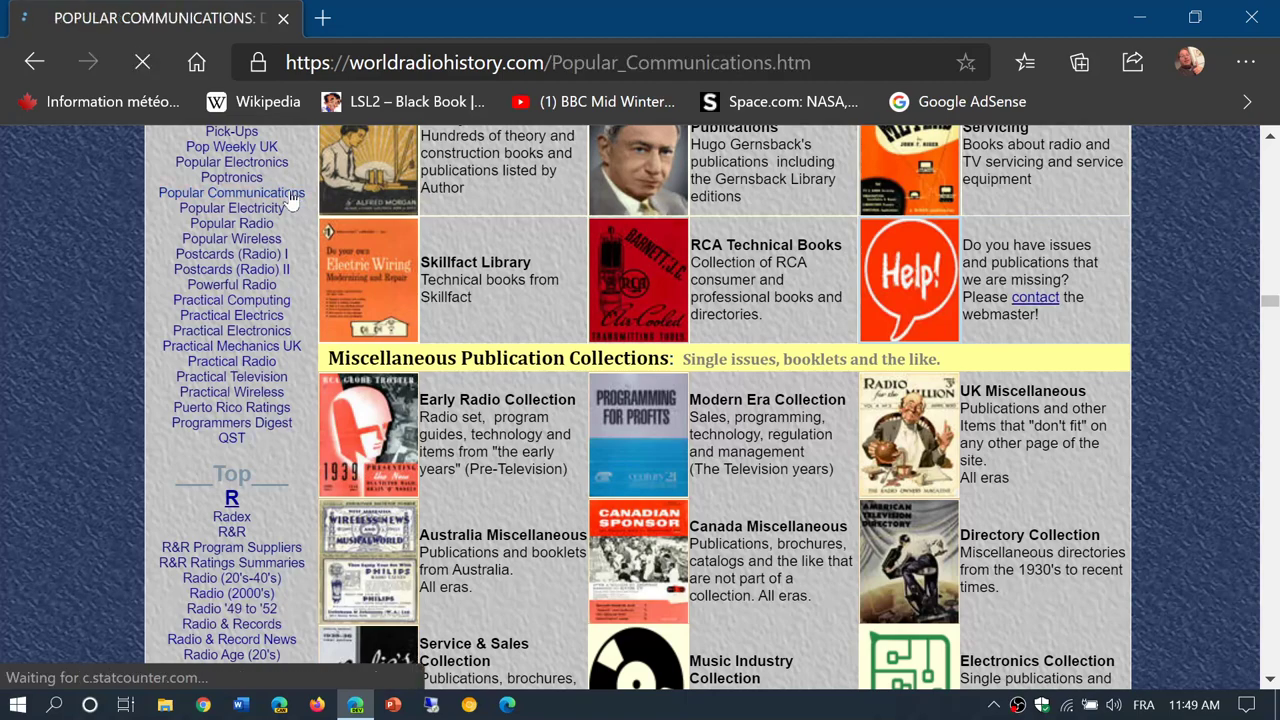
Load the Popular Communications issue list and scroll to the 2010–2013 issues.
click(232, 192)
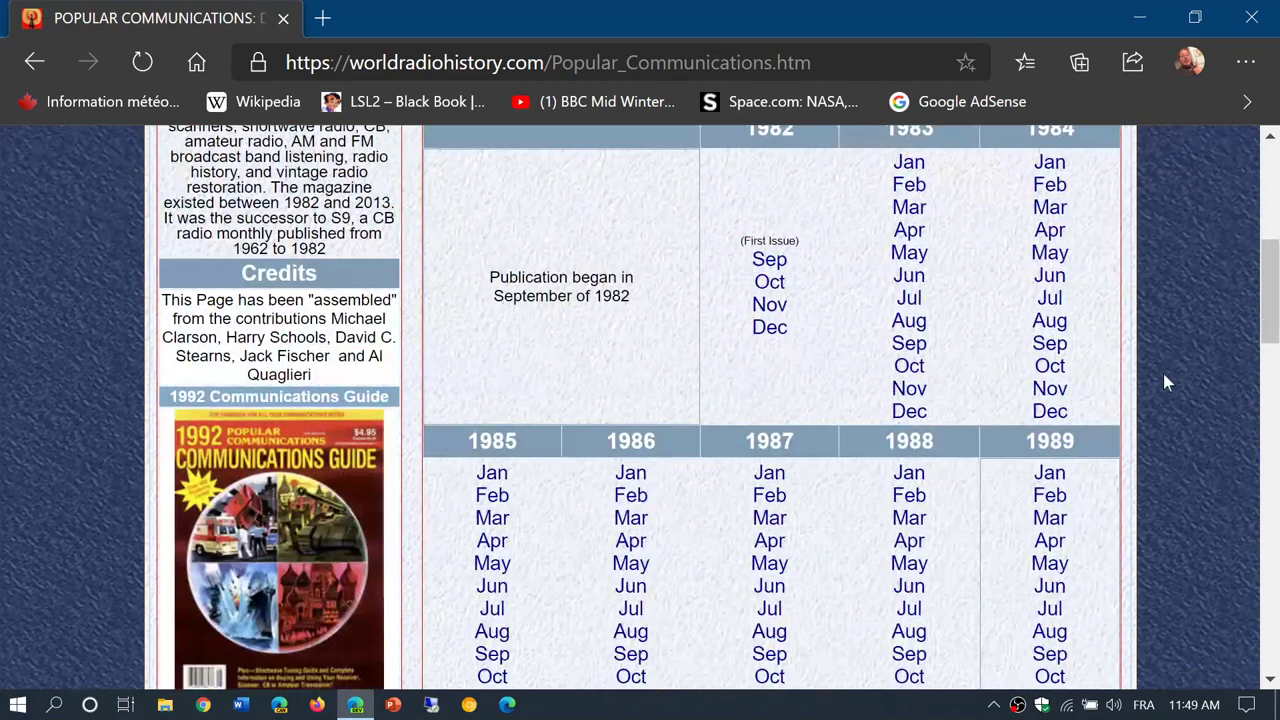
scroll(up, 3)
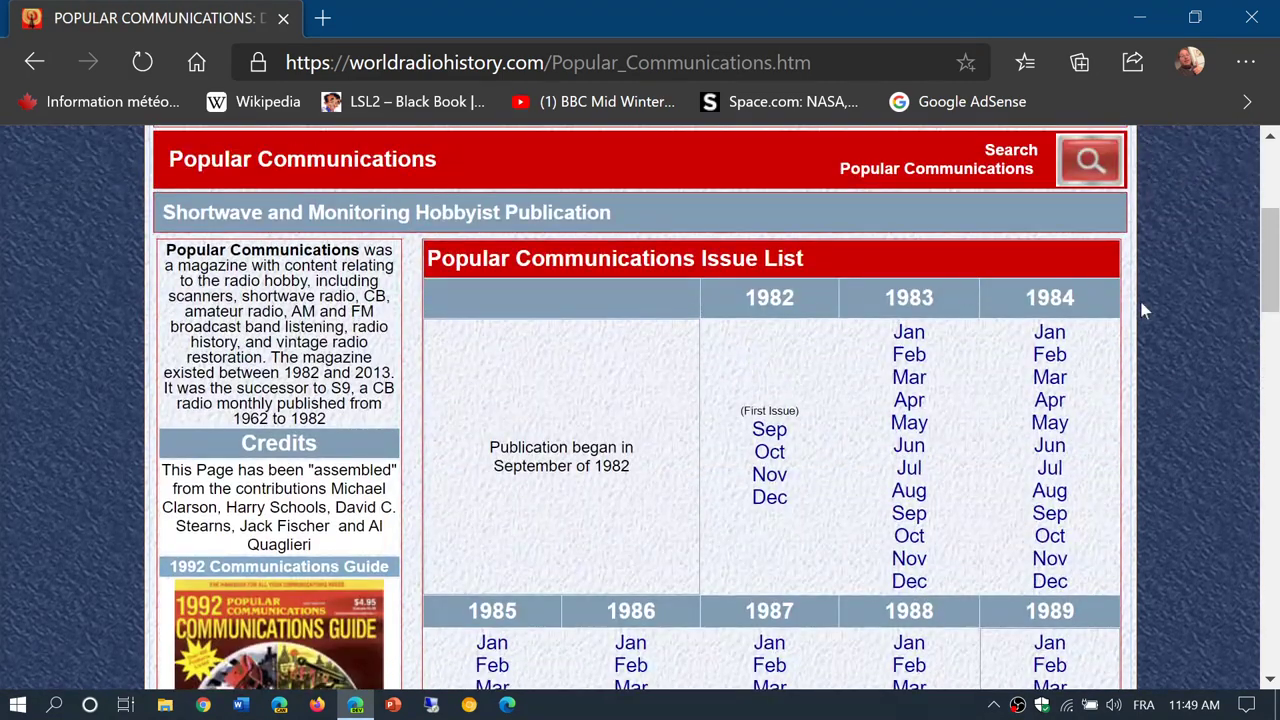
scroll(down, 3)
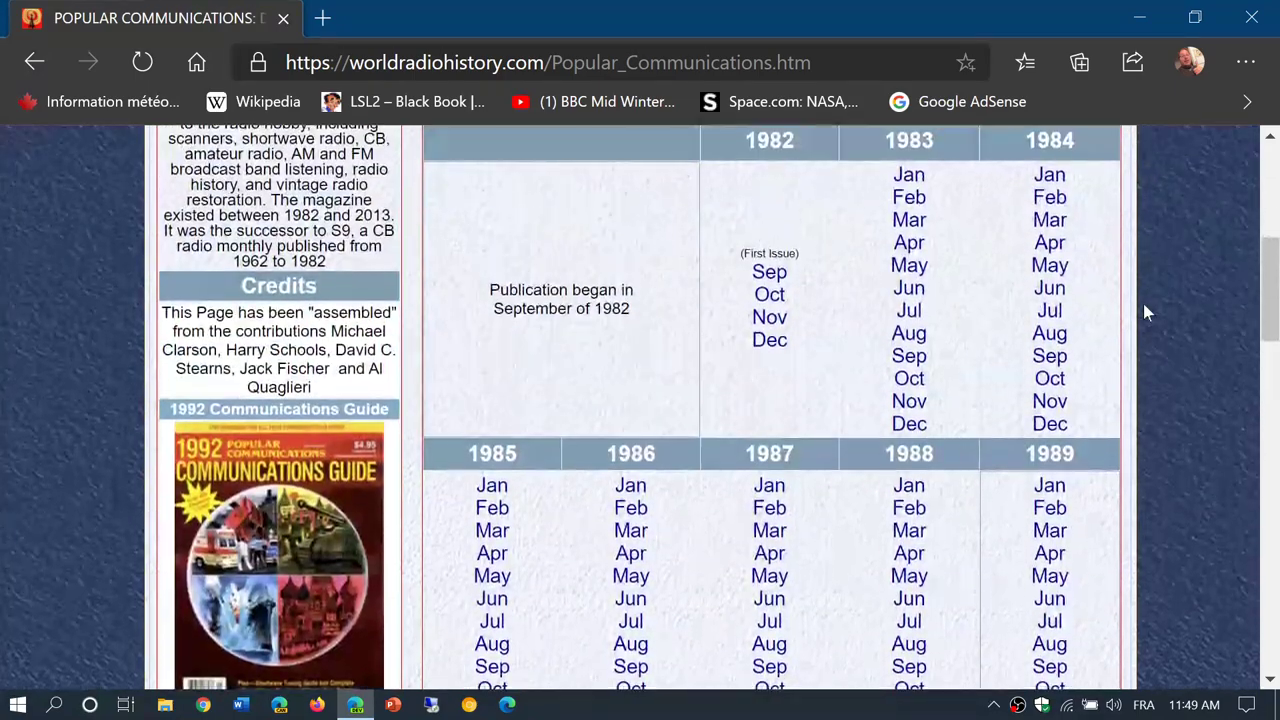
scroll(down, 3)
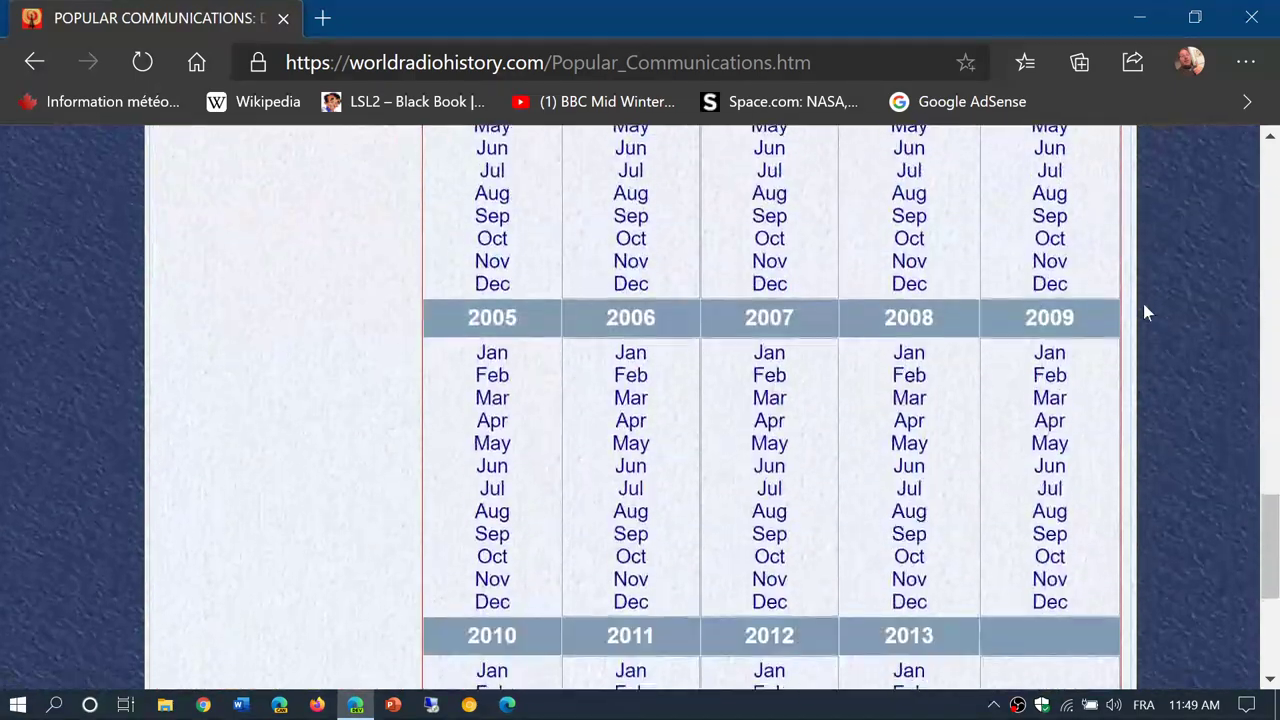
scroll(down, 3)
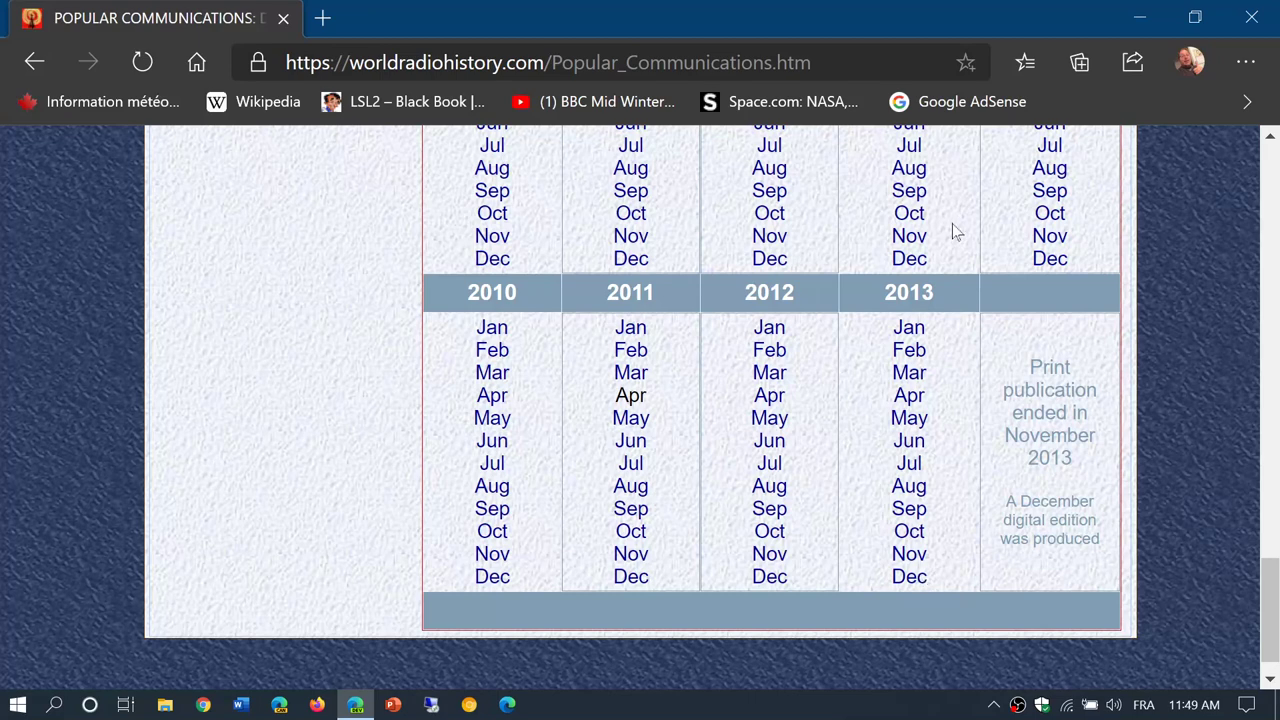
mouse_move(632, 200)
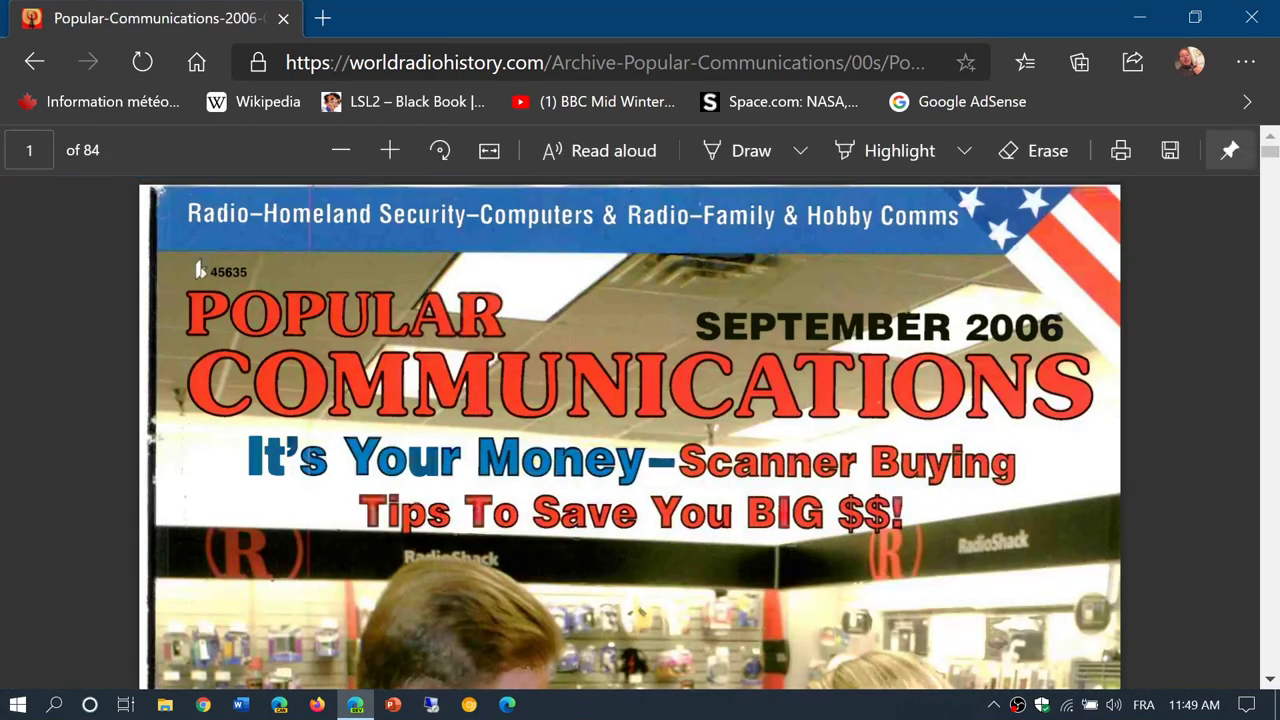
Scroll through the first pages of the September 2006 Popular Communications PDF.
scroll(down, 3)
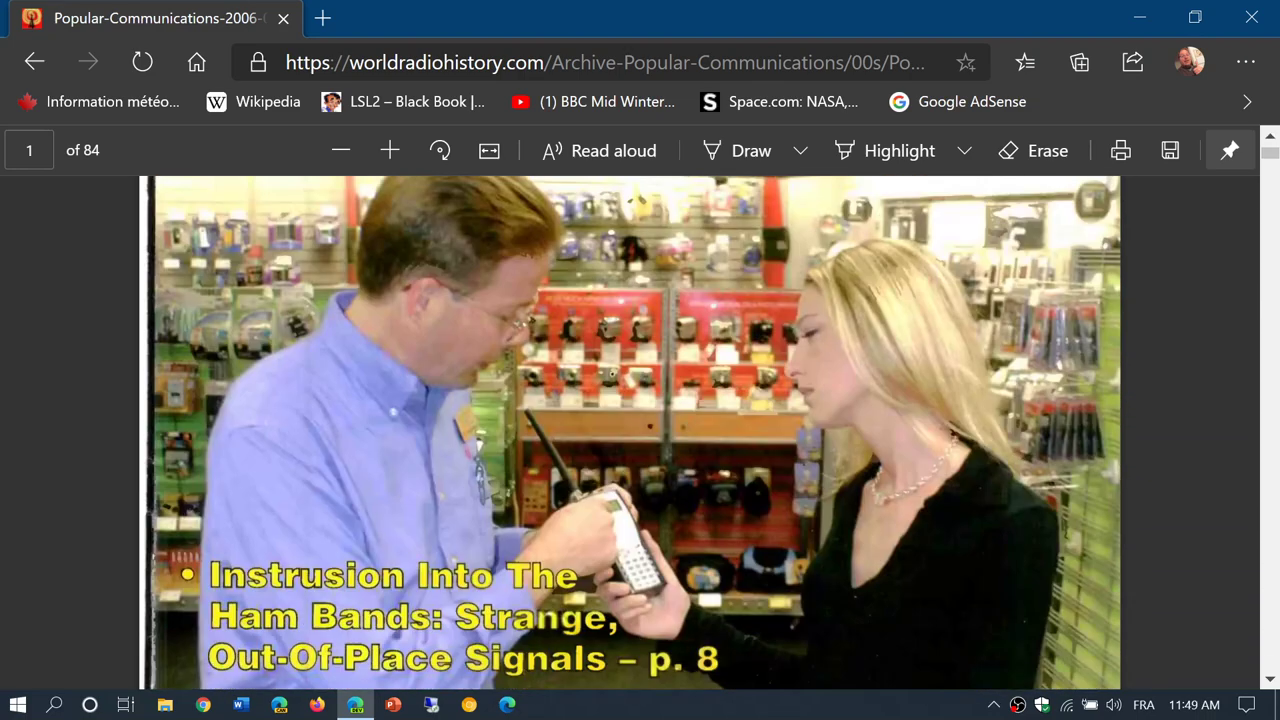
scroll(down, 3)
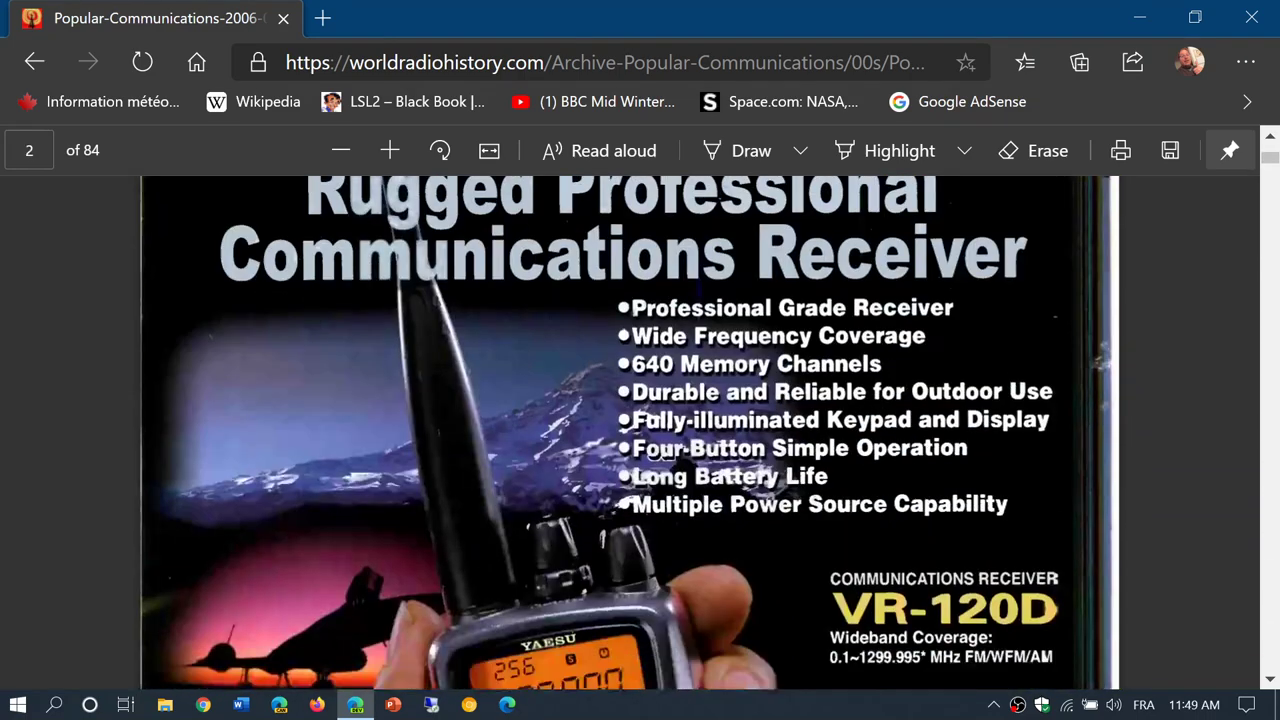
scroll(up, 3)
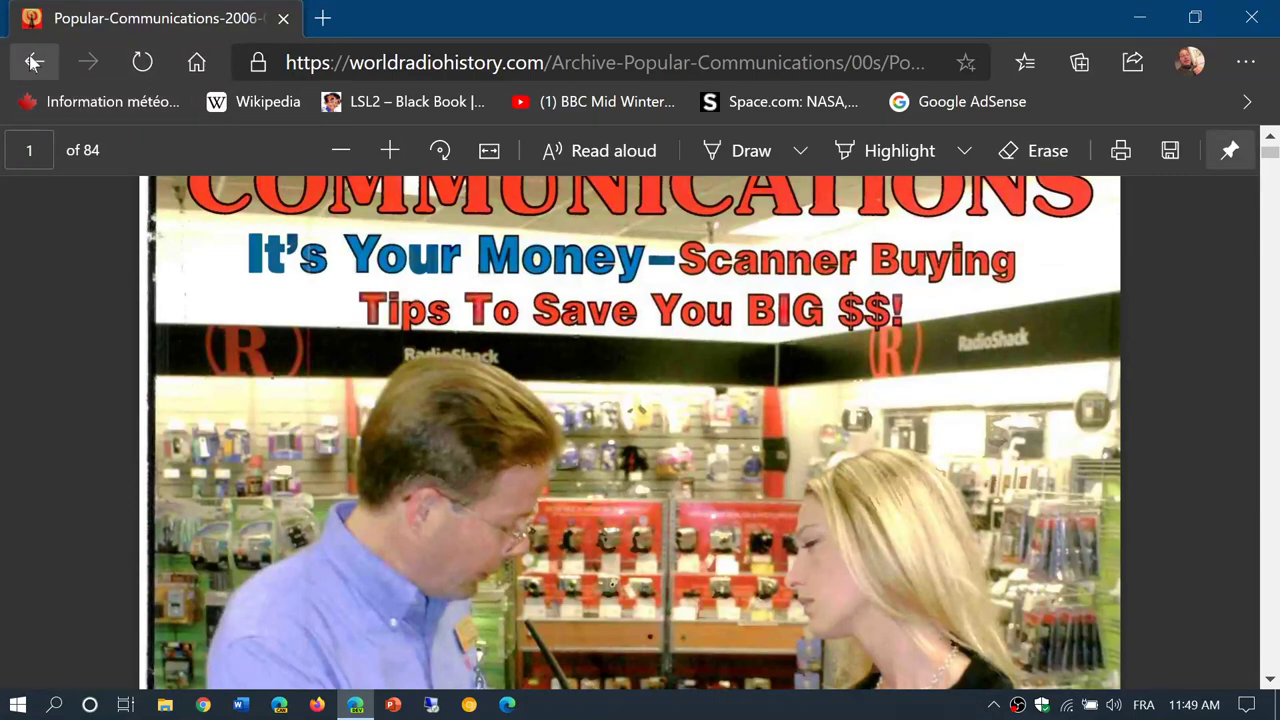
Leave the PDF and return to the top of the WorldRadioHistory homepage.
click(32, 62)
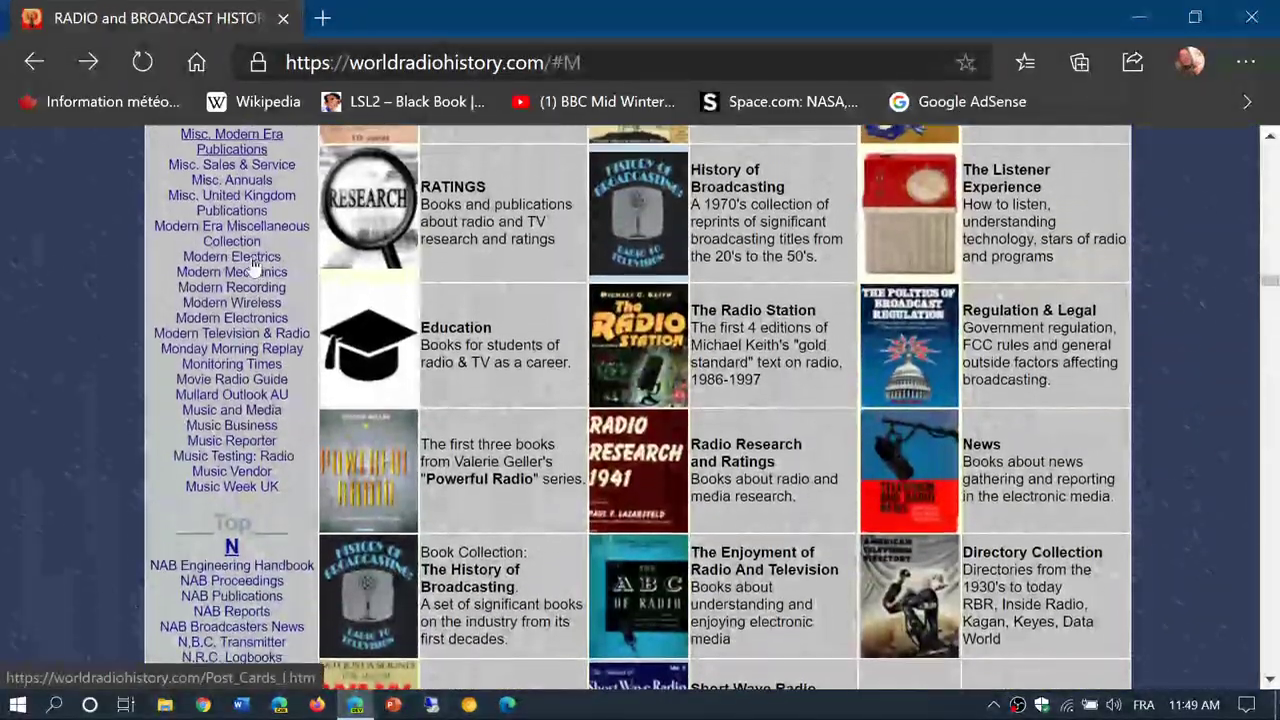
scroll(up, 3)
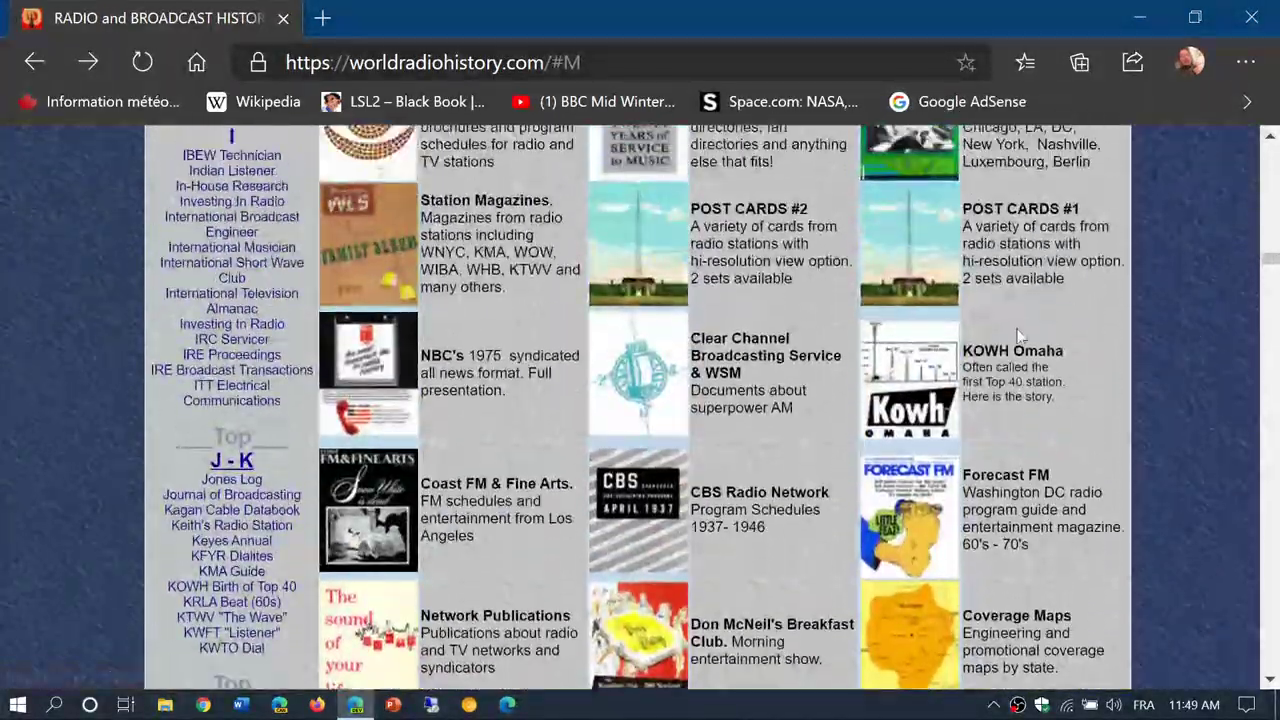
scroll(up, 3)
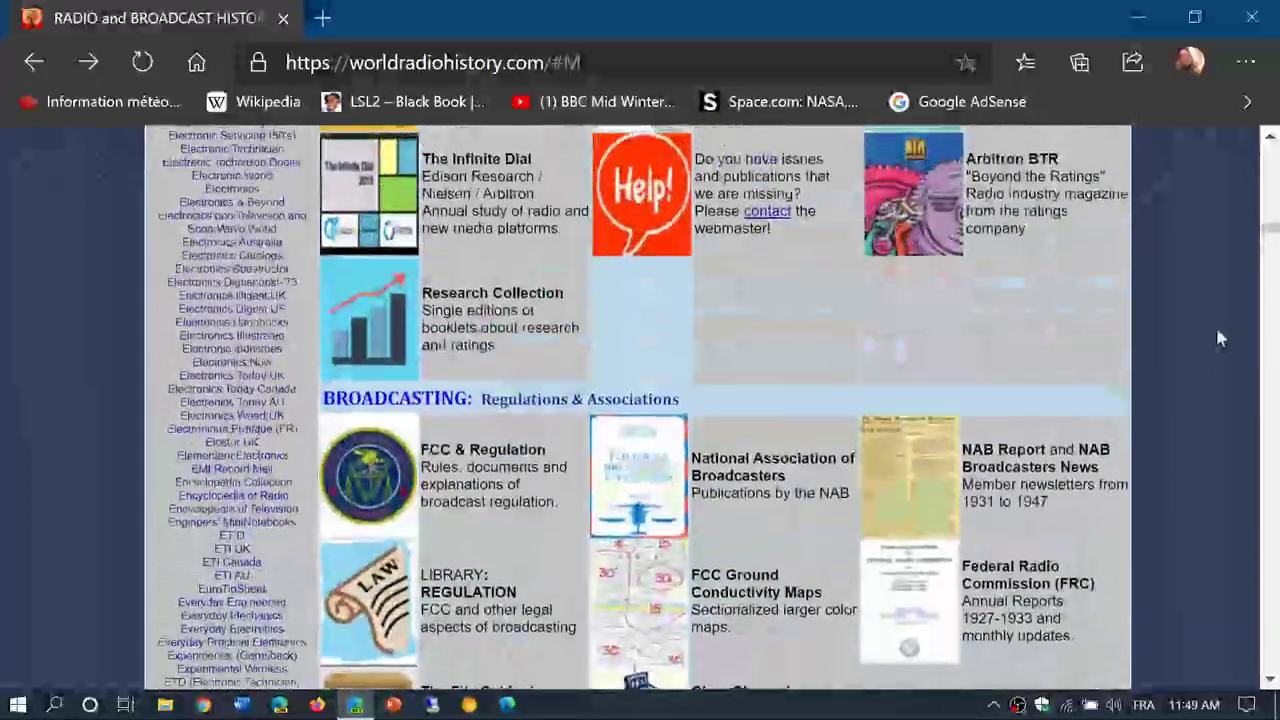
scroll(up, 3)
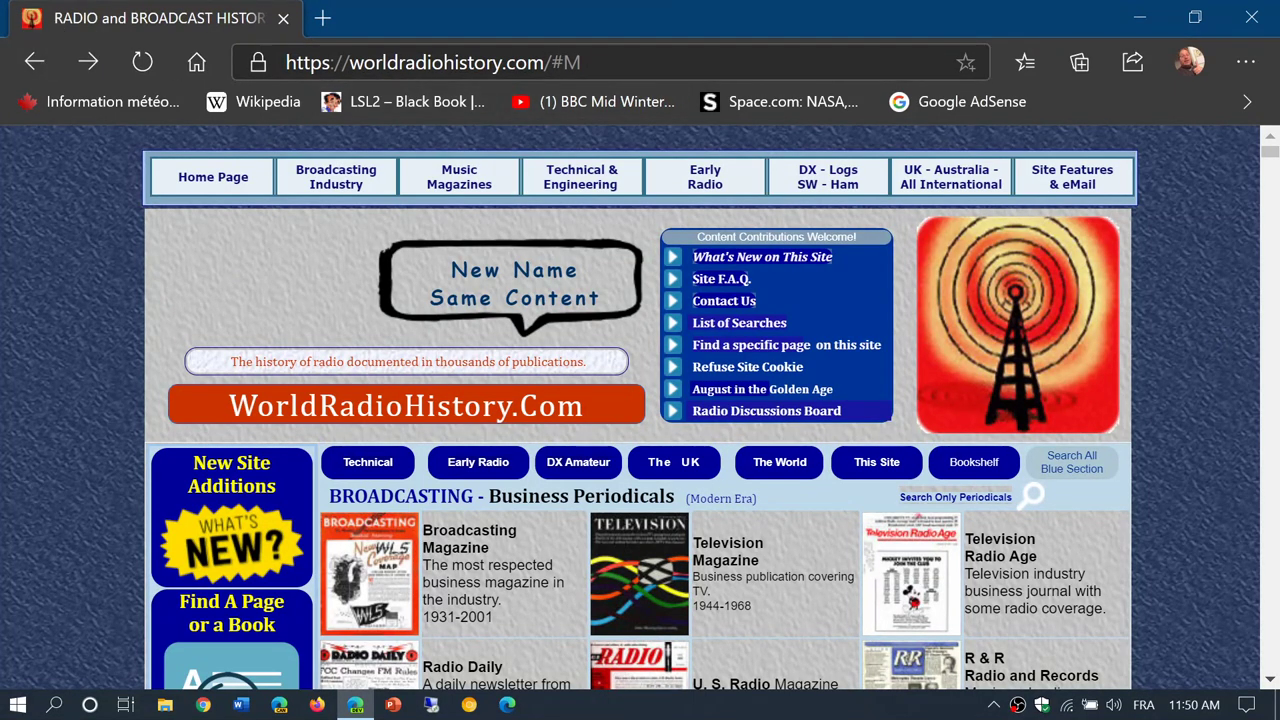
click(704, 176)
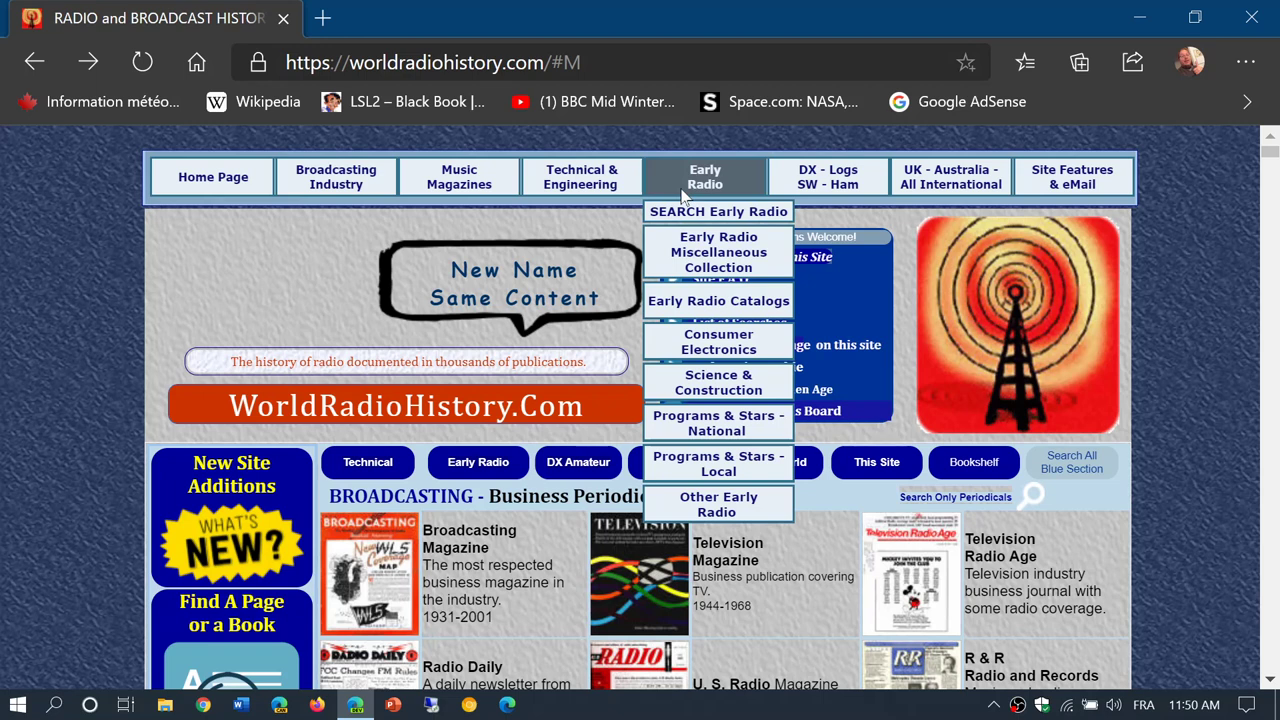
mouse_move(858, 8)
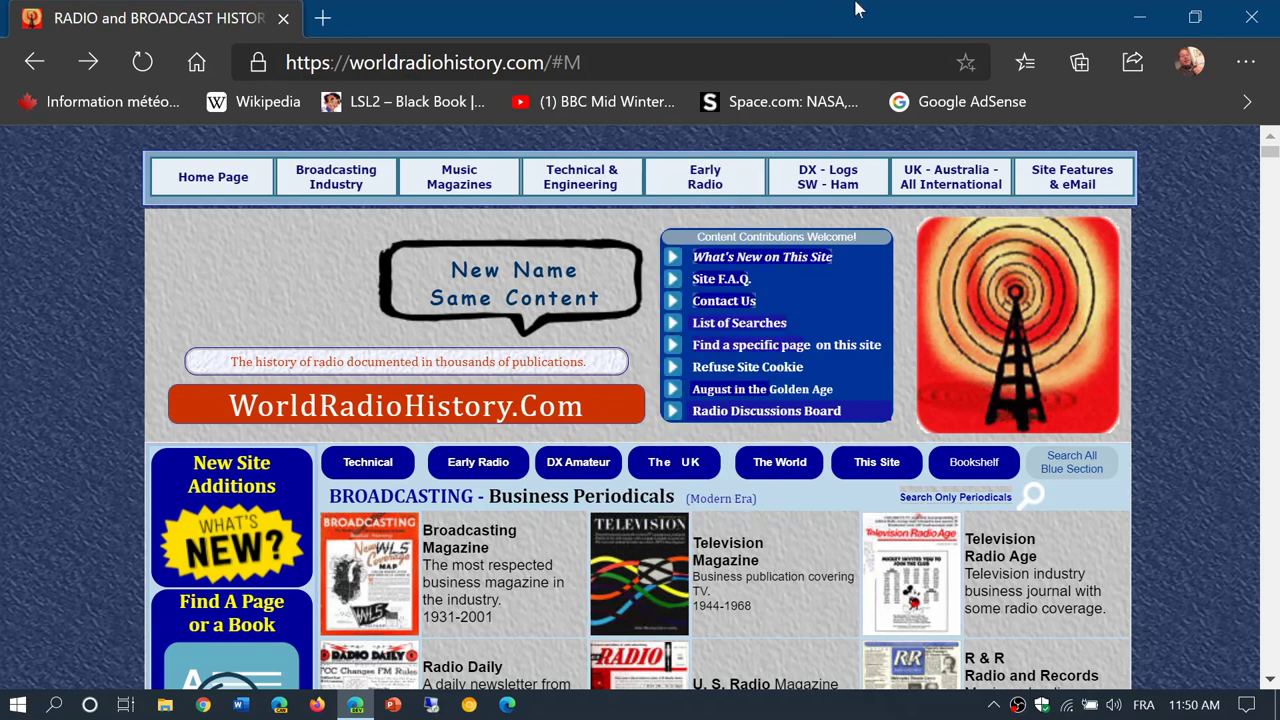